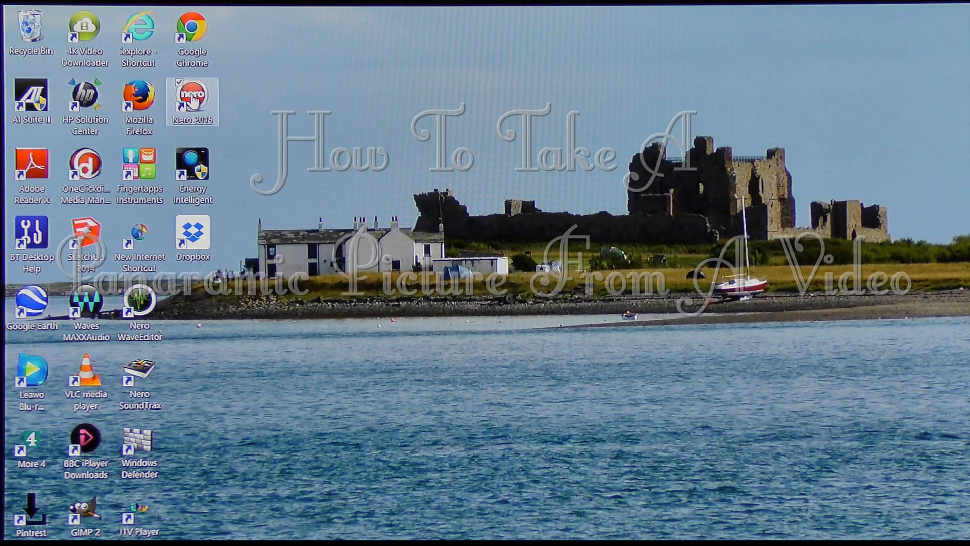
- Launch Nero 2015, start Nero Video, and load the recently used Nero Demo project
double_click(192, 99)
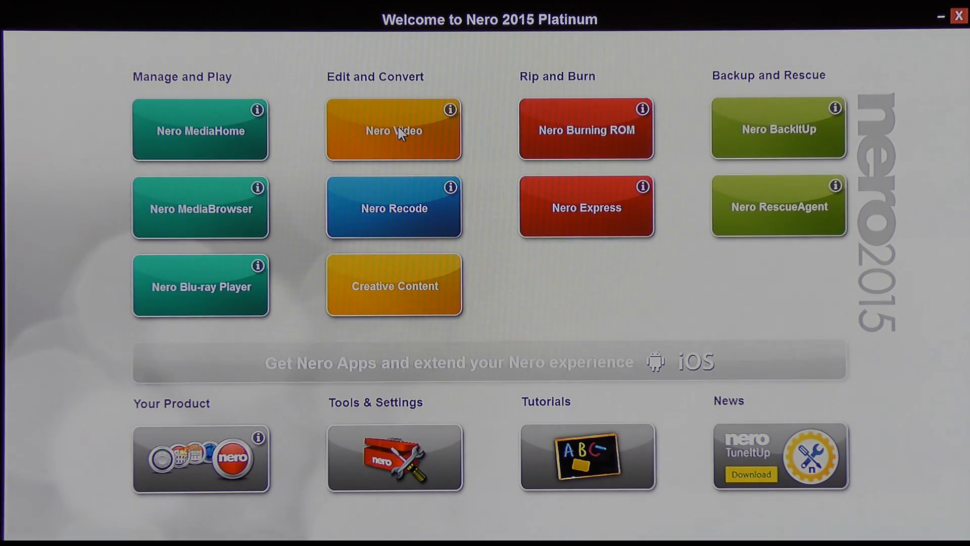
left_click(394, 129)
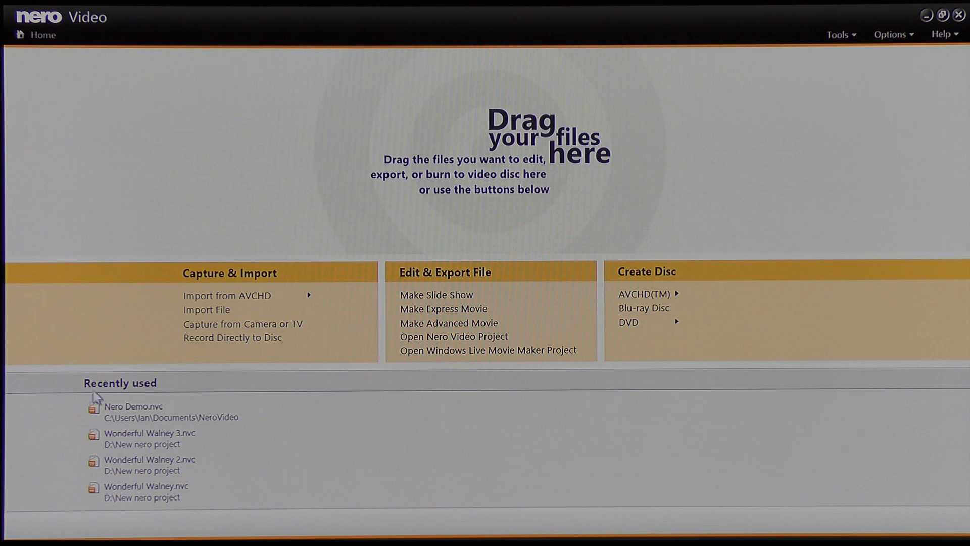
mouse_move(133, 411)
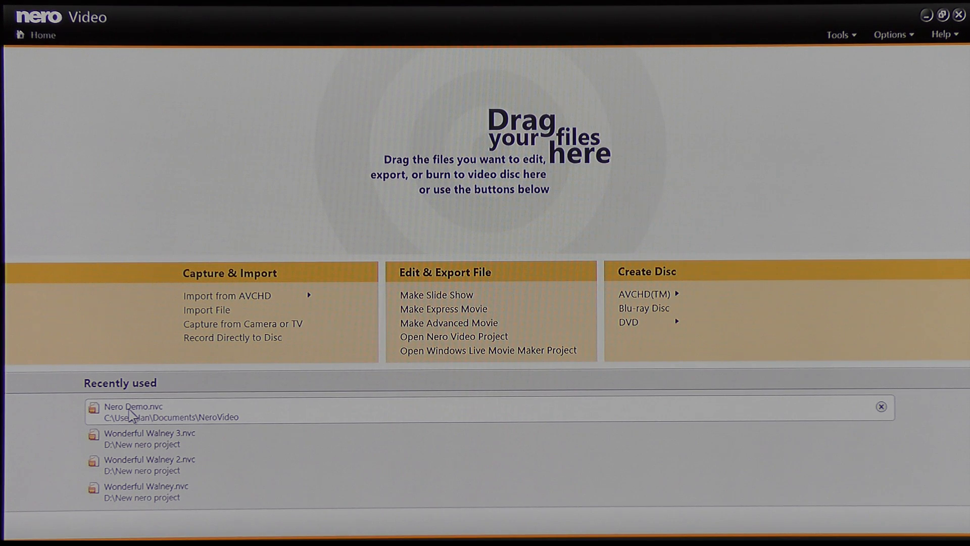
left_click(133, 411)
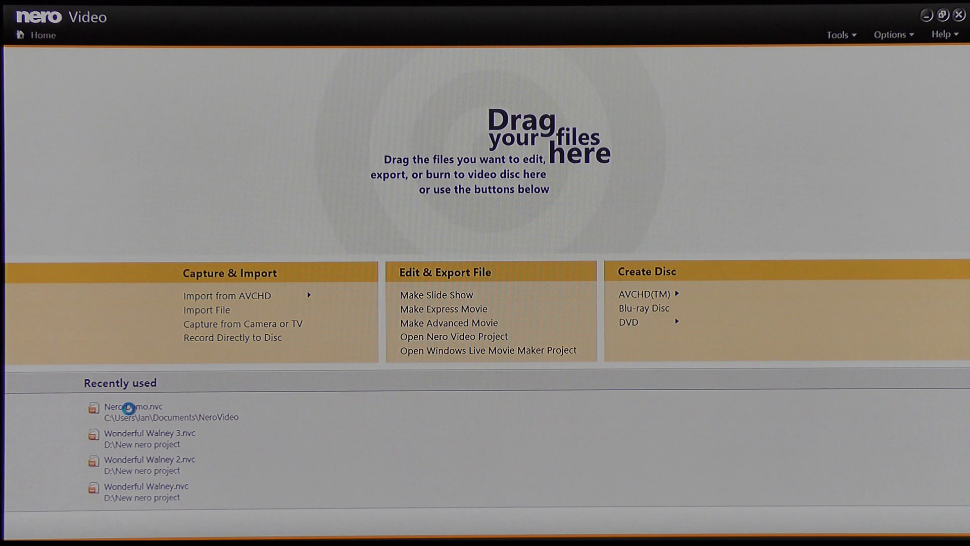
left_click(132, 406)
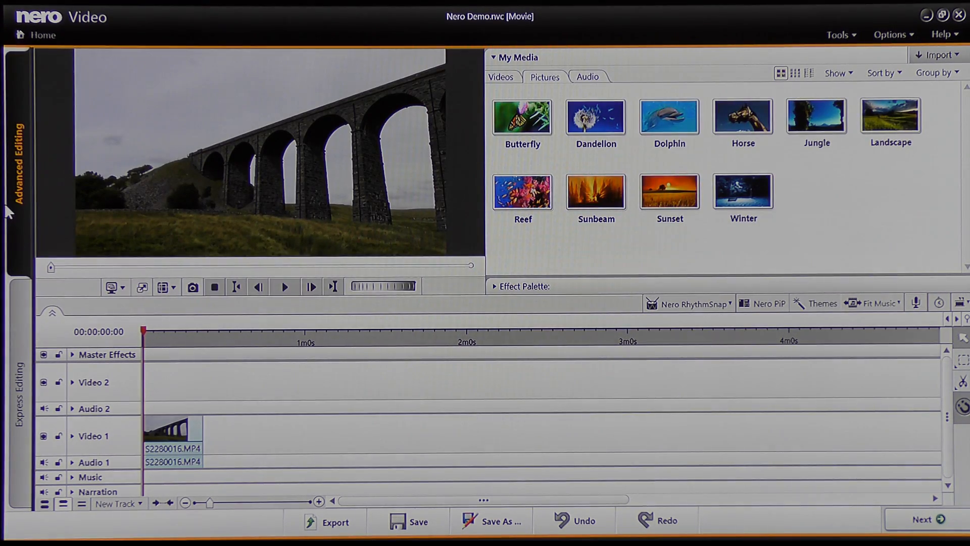
mouse_move(73, 290)
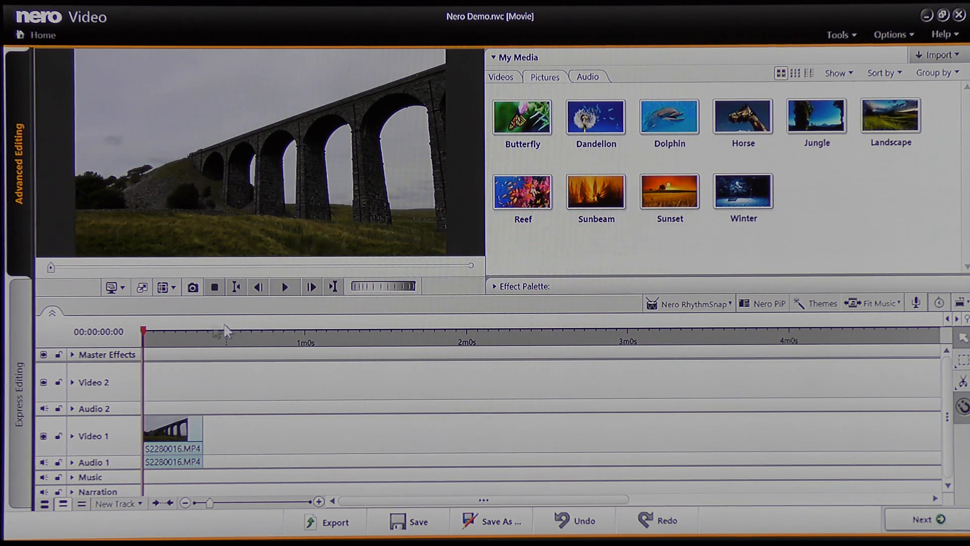
mouse_move(158, 423)
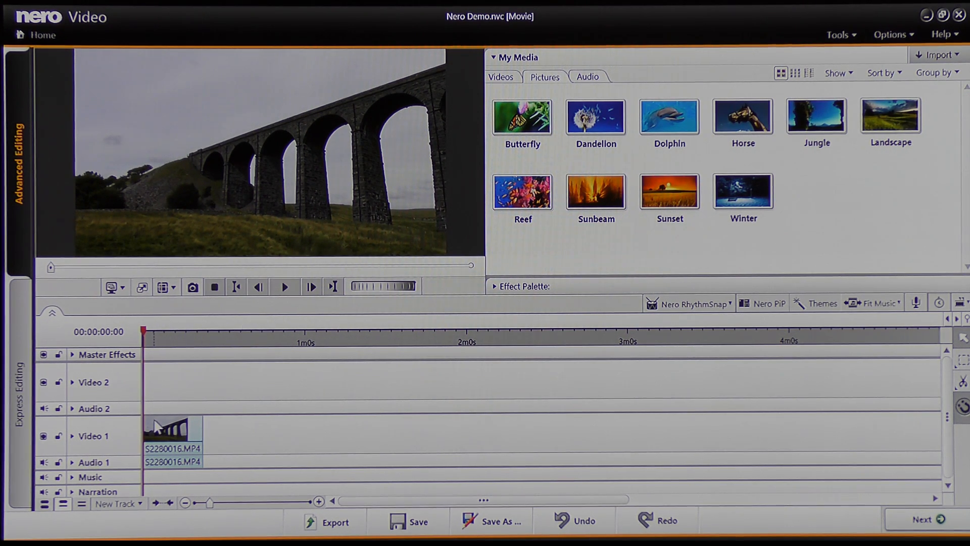
mouse_move(142, 287)
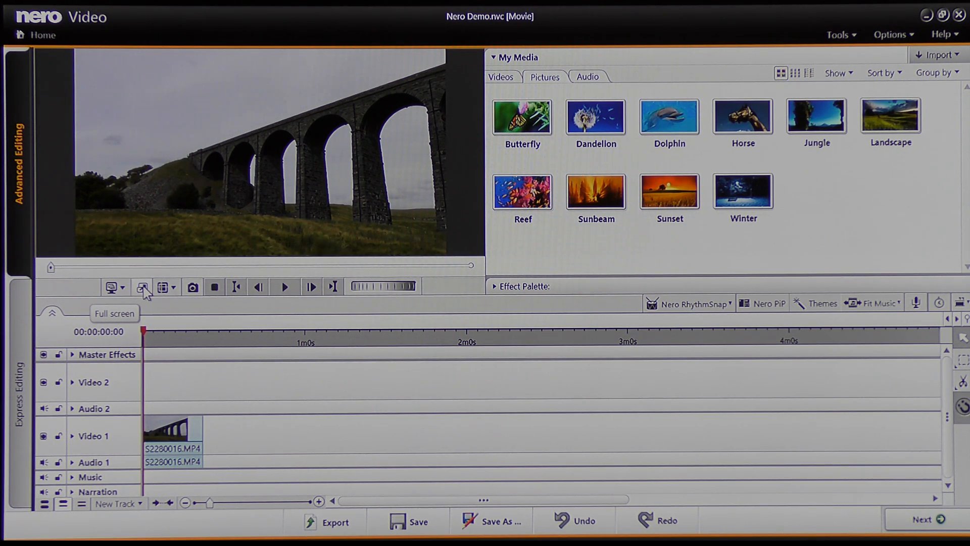
left_click(142, 286)
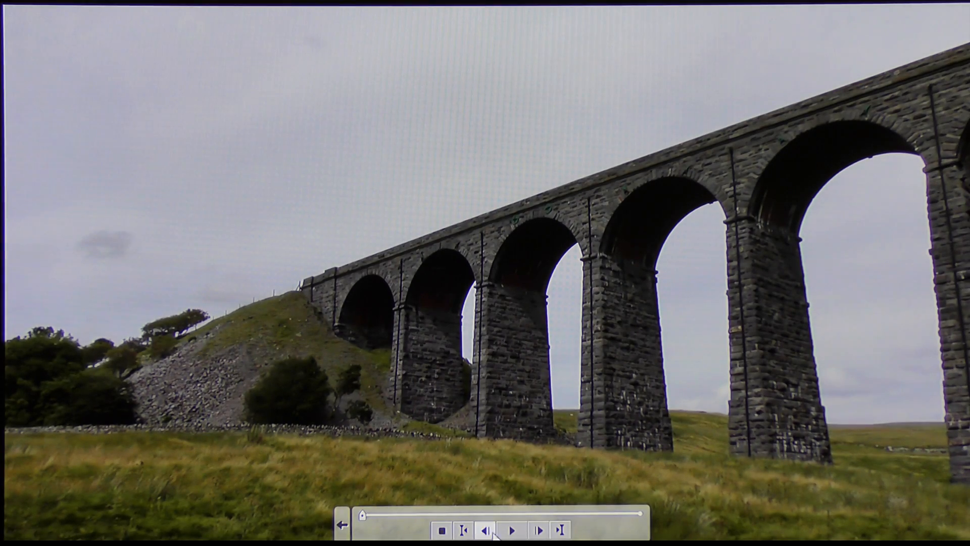
left_click(512, 530)
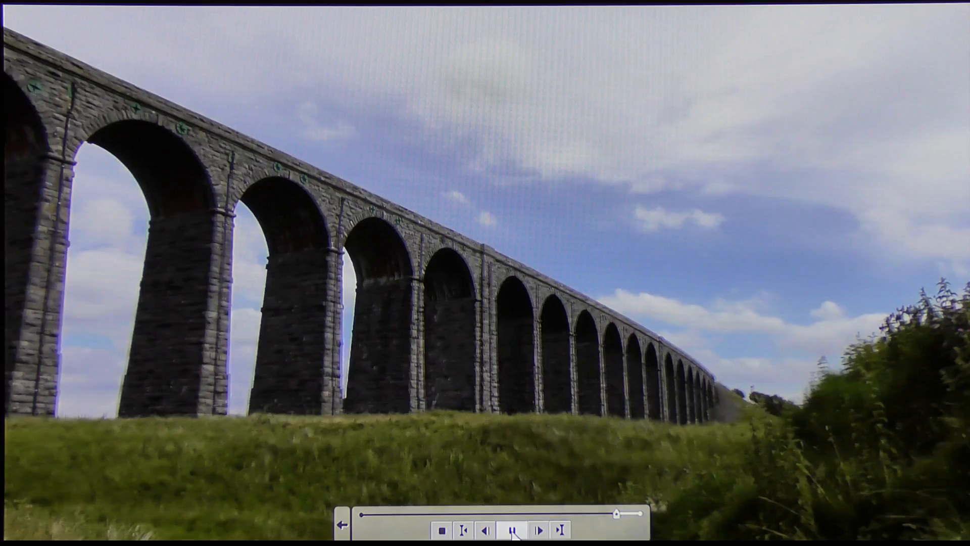
left_click(511, 530)
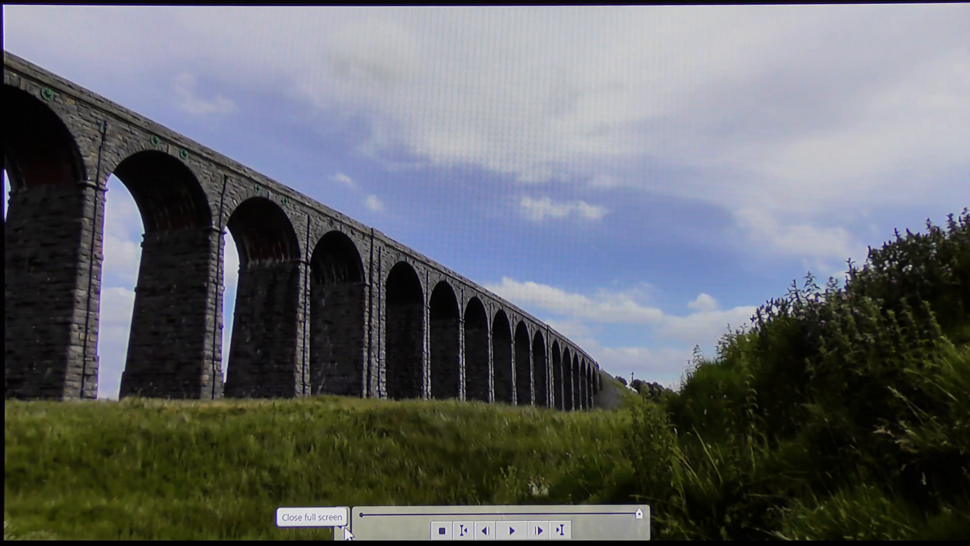
left_click(311, 516)
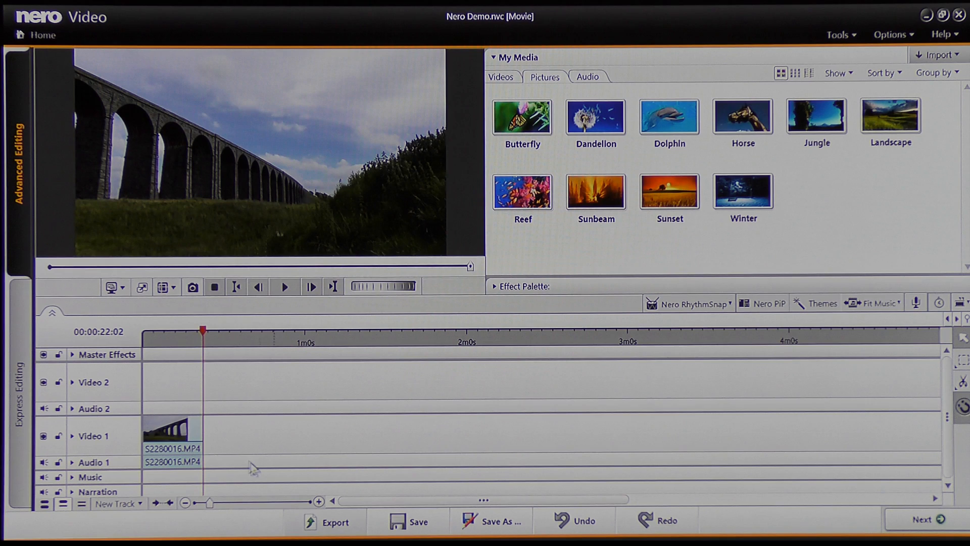
mouse_move(470, 272)
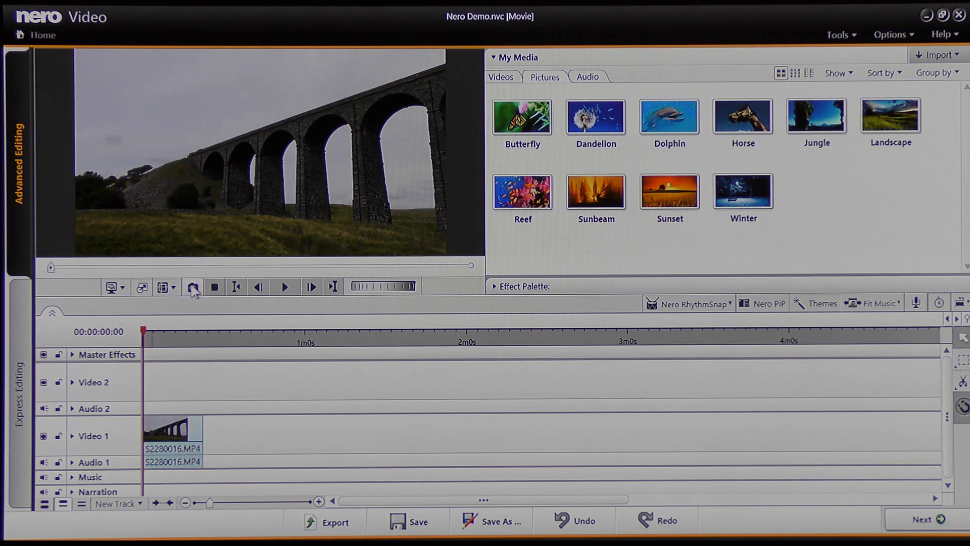
mouse_move(194, 286)
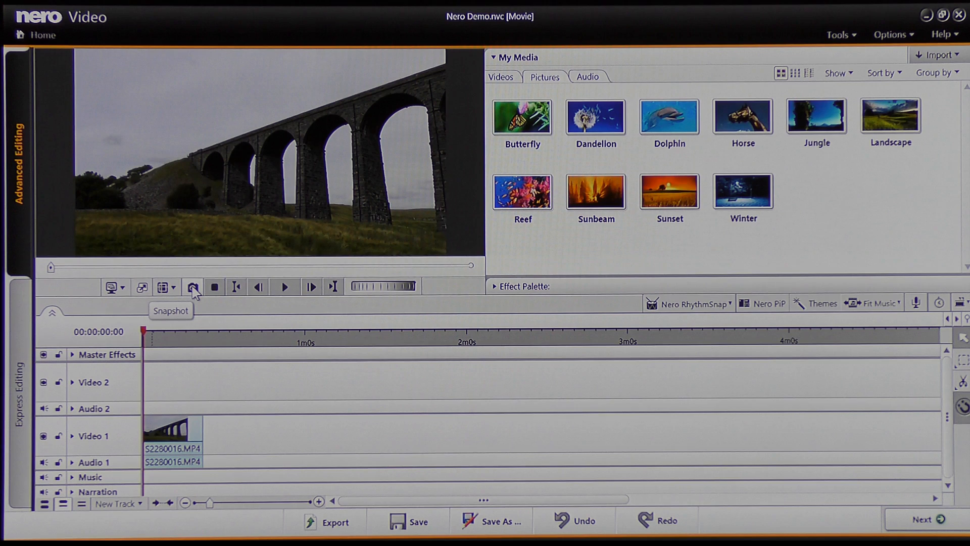
mouse_move(193, 291)
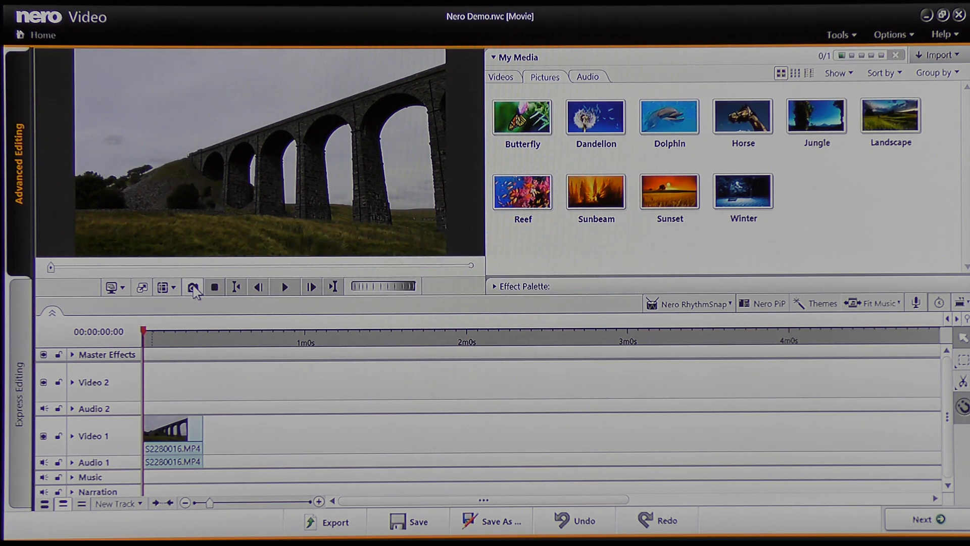
- Snapshot the opening viaduct frame, then resume playing the clip
left_click(193, 287)
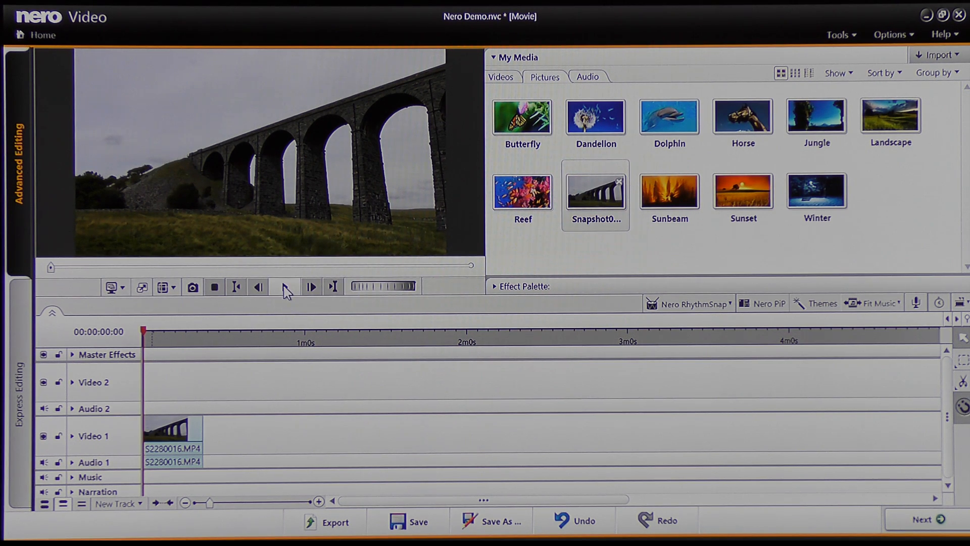
mouse_move(285, 289)
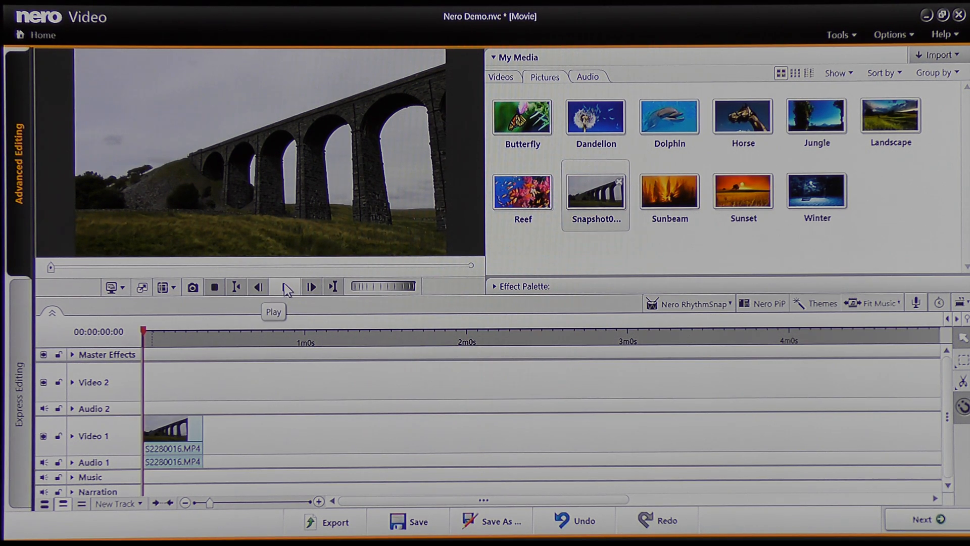
left_click(287, 286)
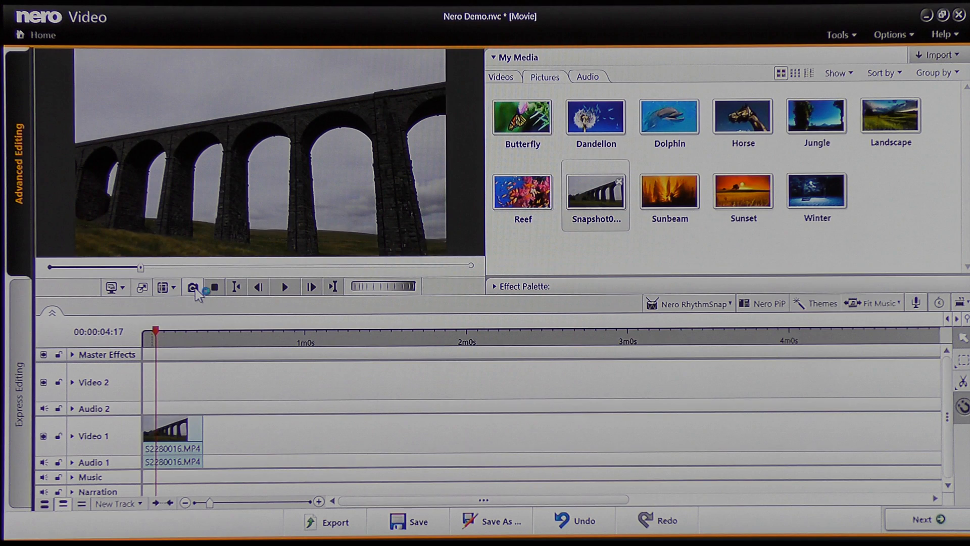
mouse_move(193, 288)
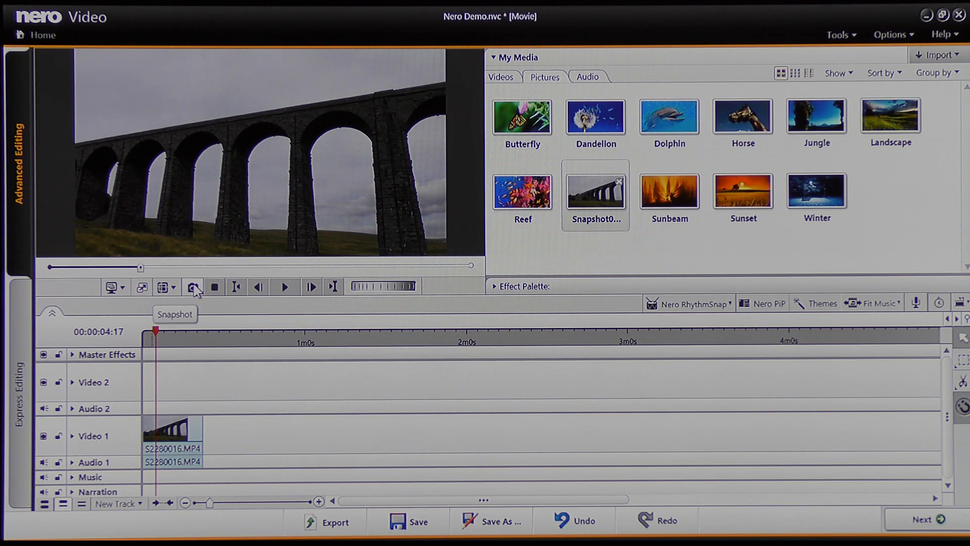
- Capture snapshots of the four-second frame and the next section of arches
left_click(194, 286)
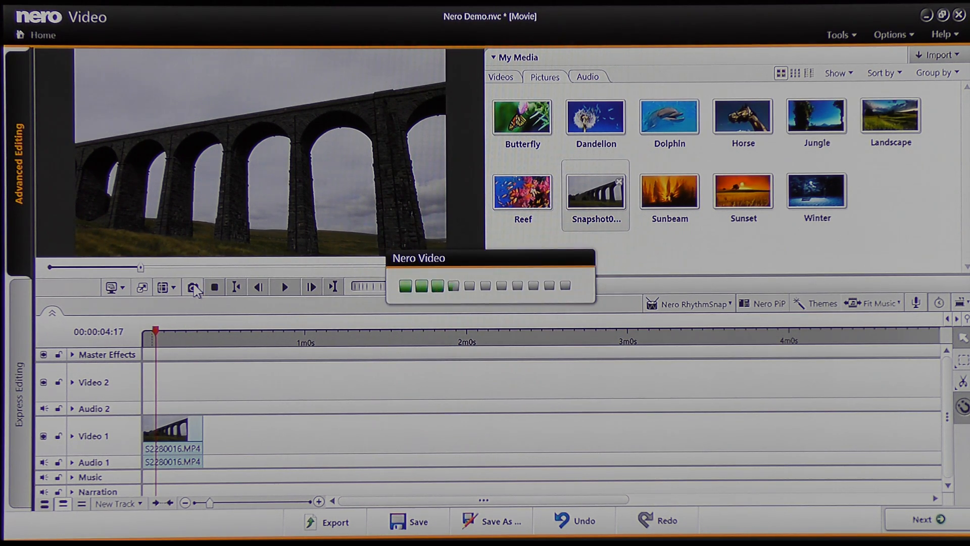
left_click(192, 286)
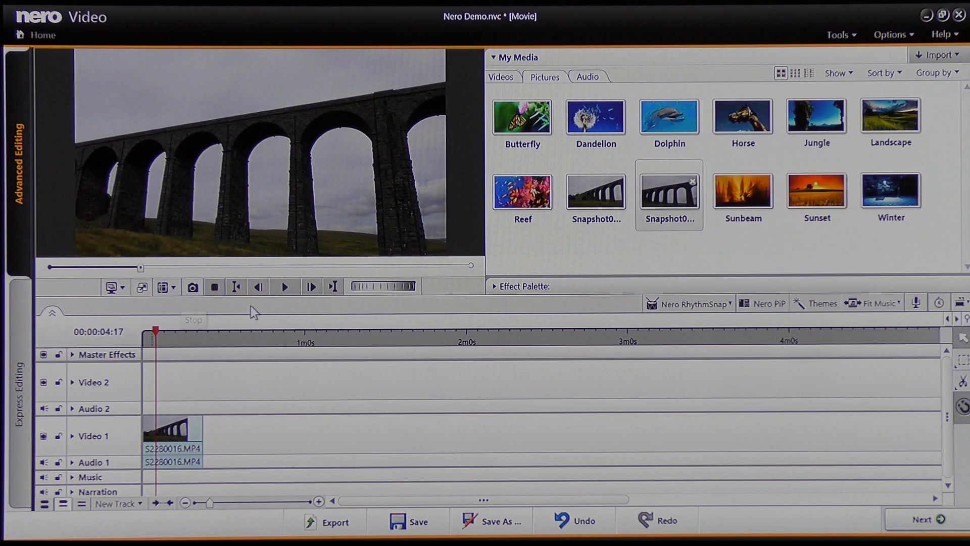
mouse_move(284, 288)
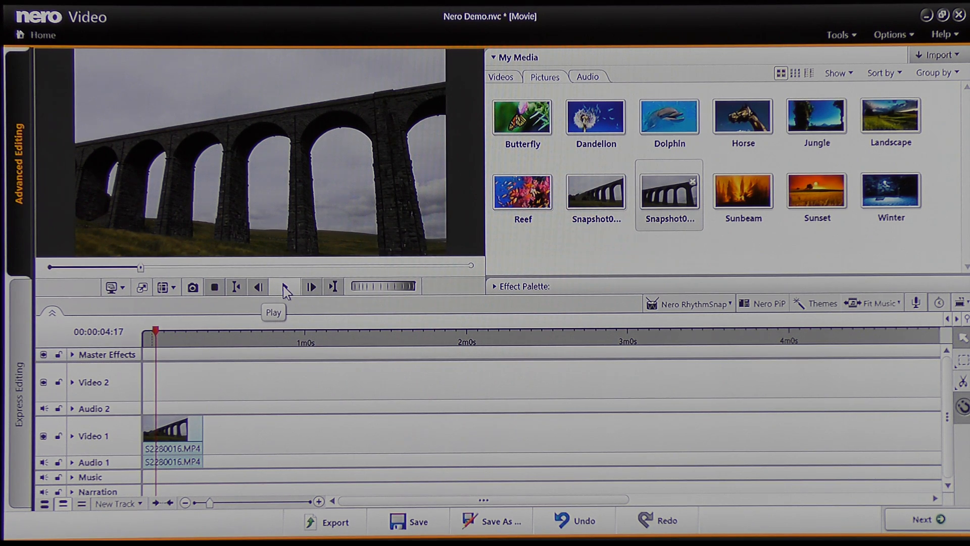
left_click(284, 286)
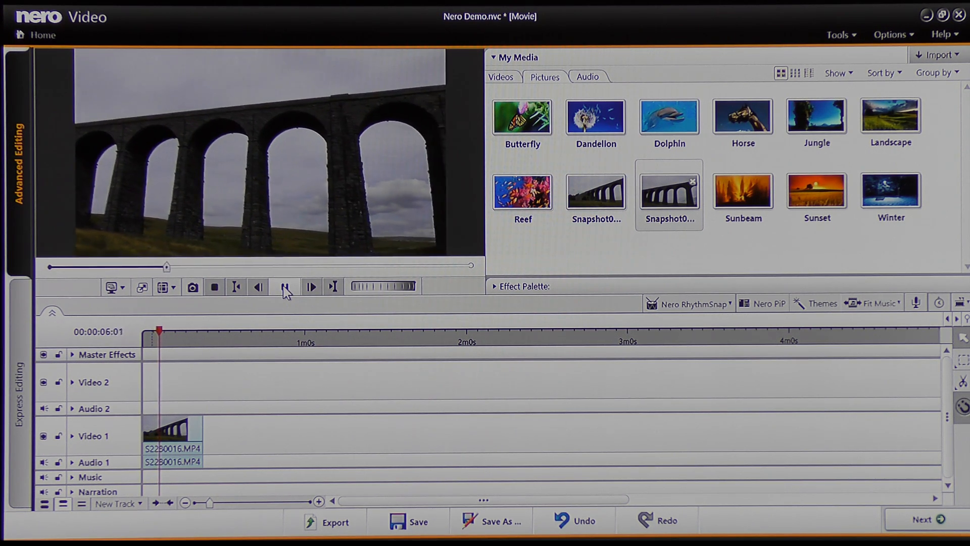
left_click(311, 287)
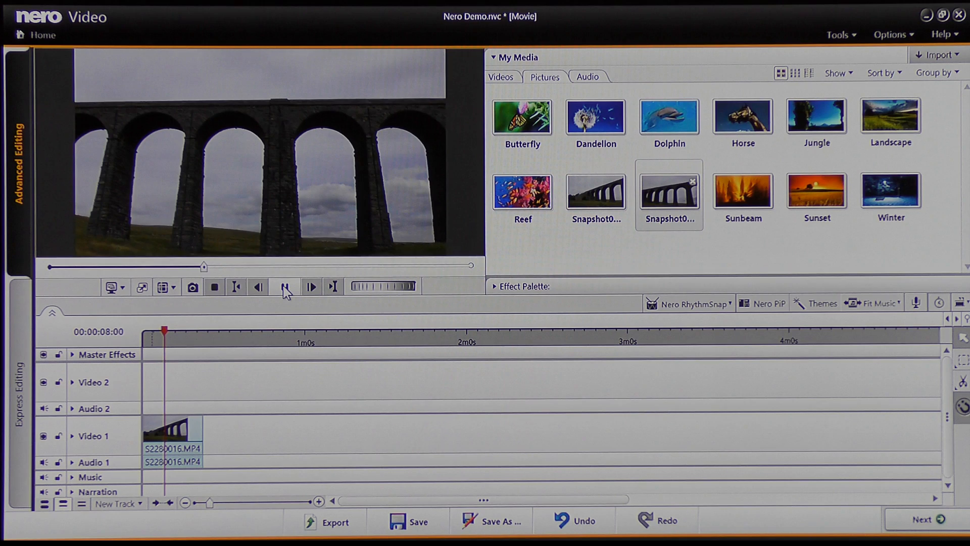
left_click(284, 286)
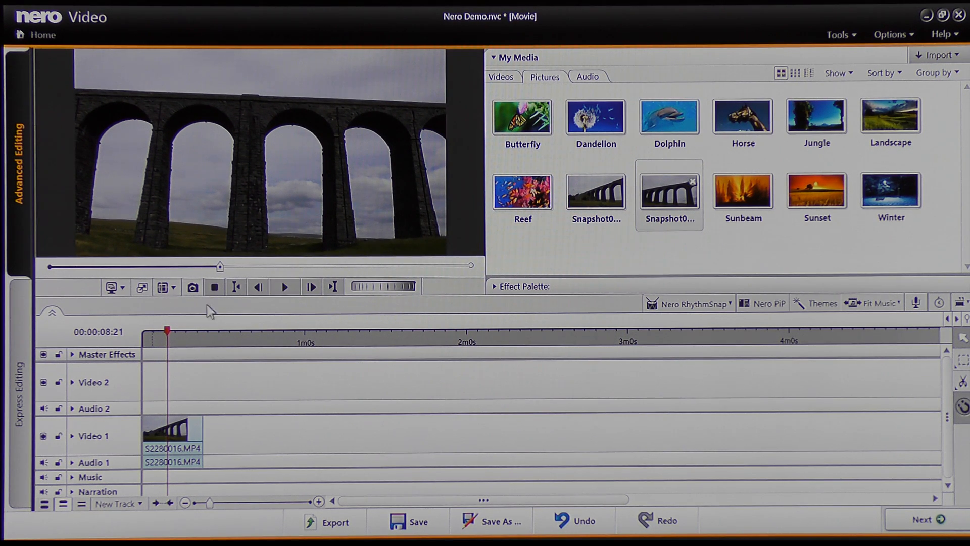
left_click(192, 287)
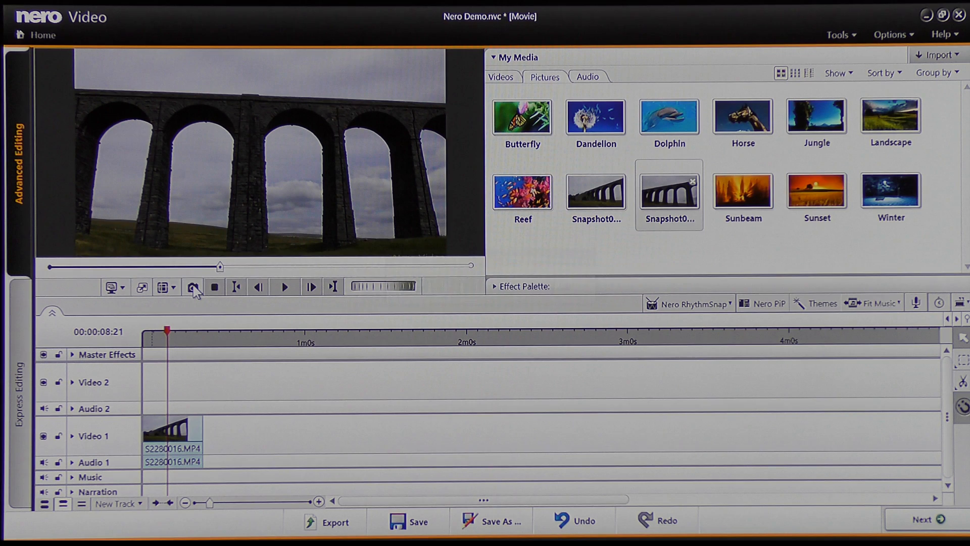
mouse_move(288, 286)
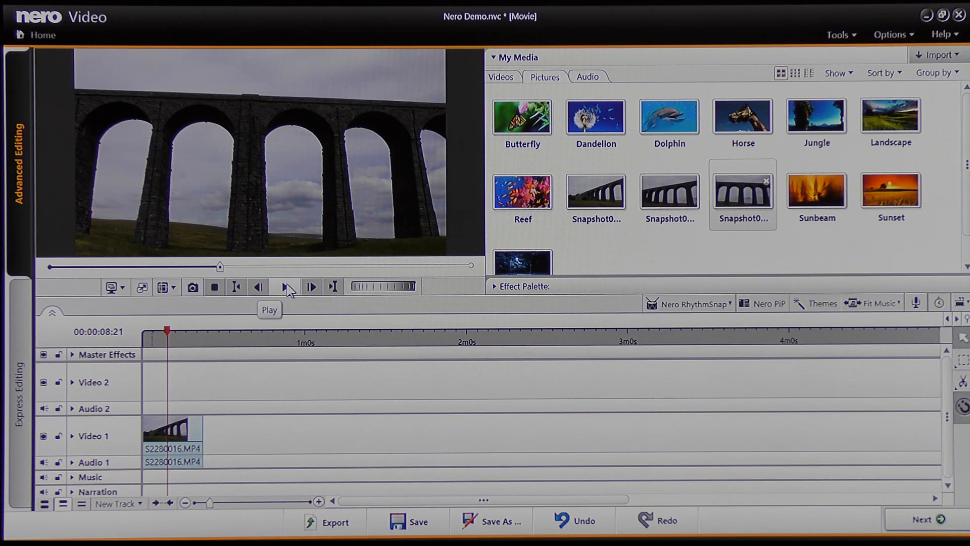
- Pause on three further viaduct views and snapshot each, reaching six snapshots
left_click(288, 287)
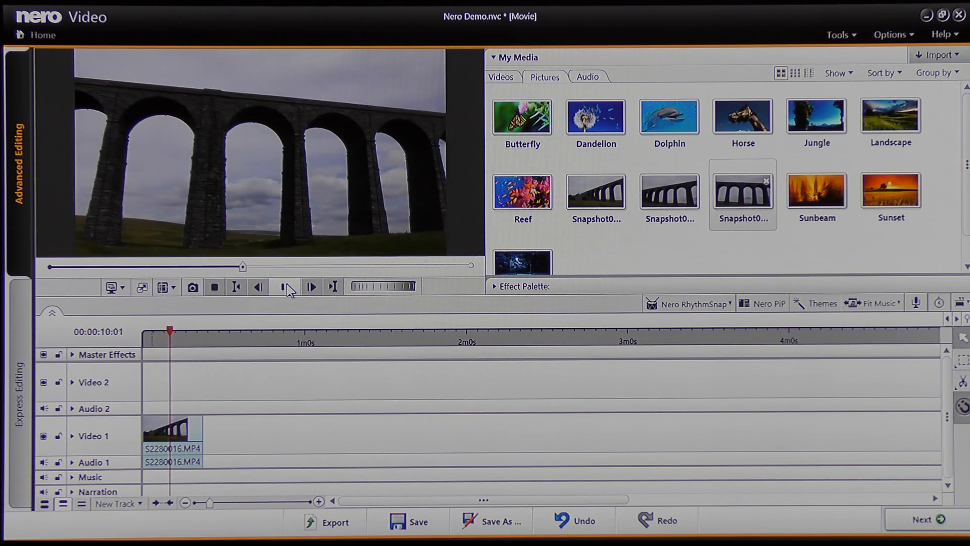
left_click(287, 287)
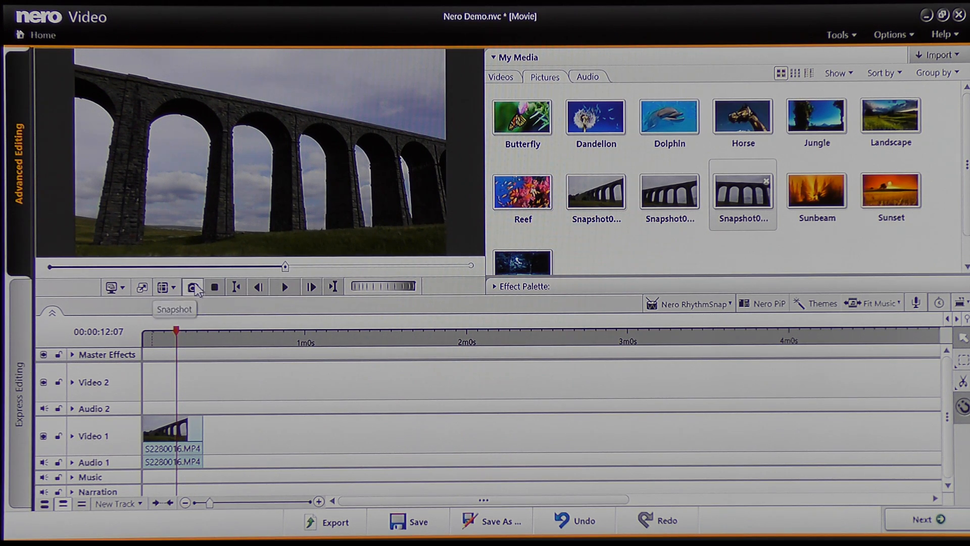
left_click(195, 286)
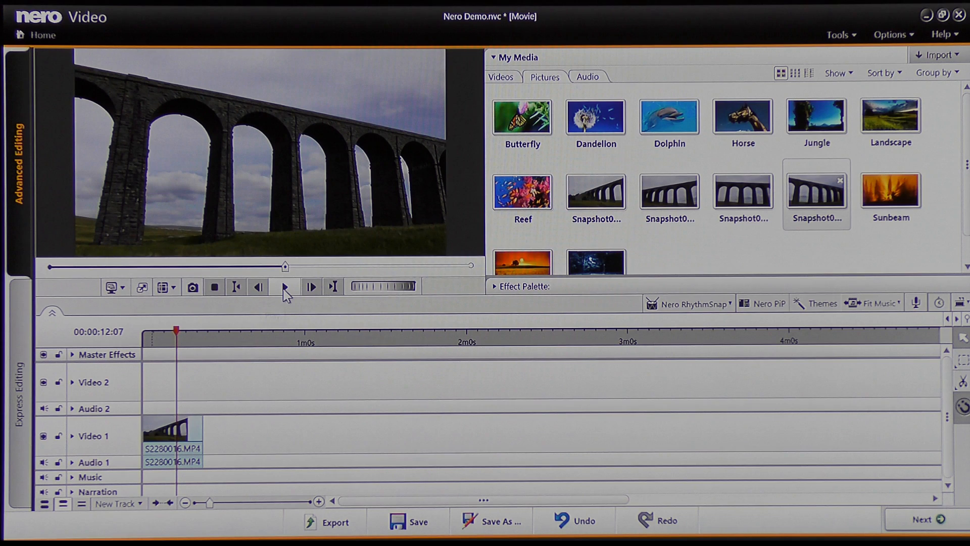
left_click(284, 286)
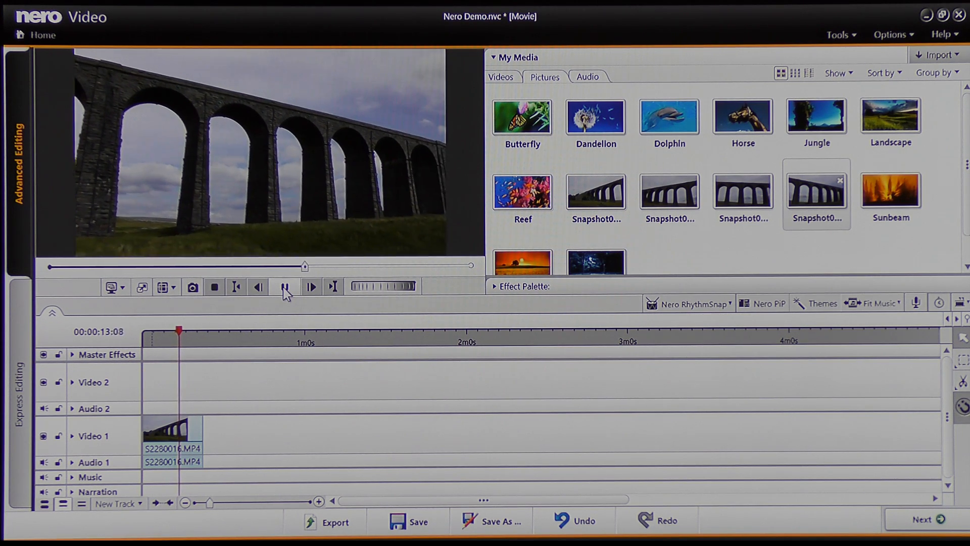
left_click(310, 286)
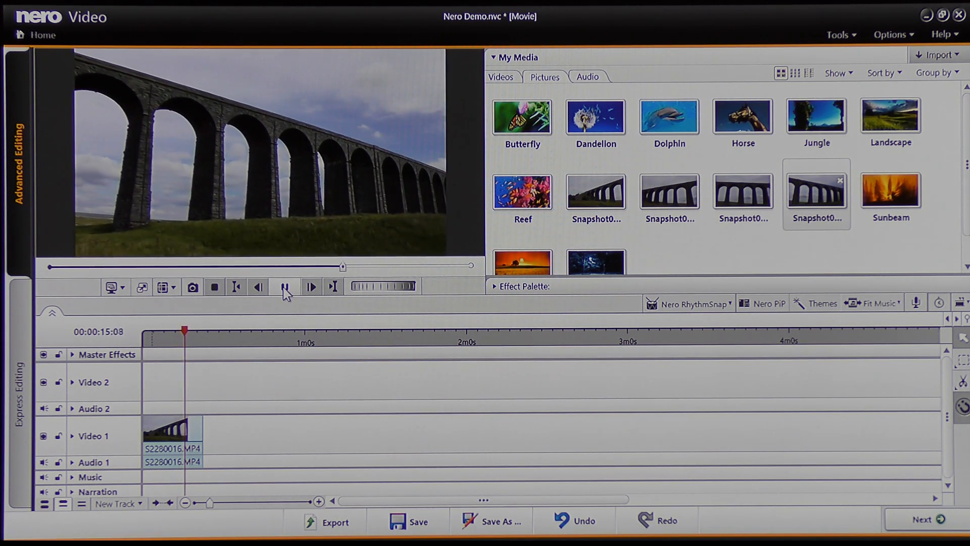
left_click(284, 285)
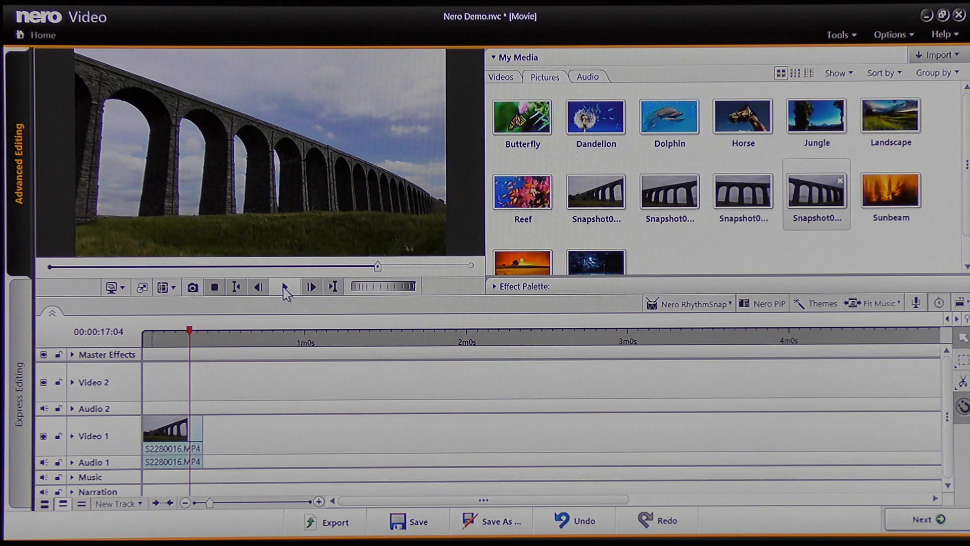
mouse_move(192, 286)
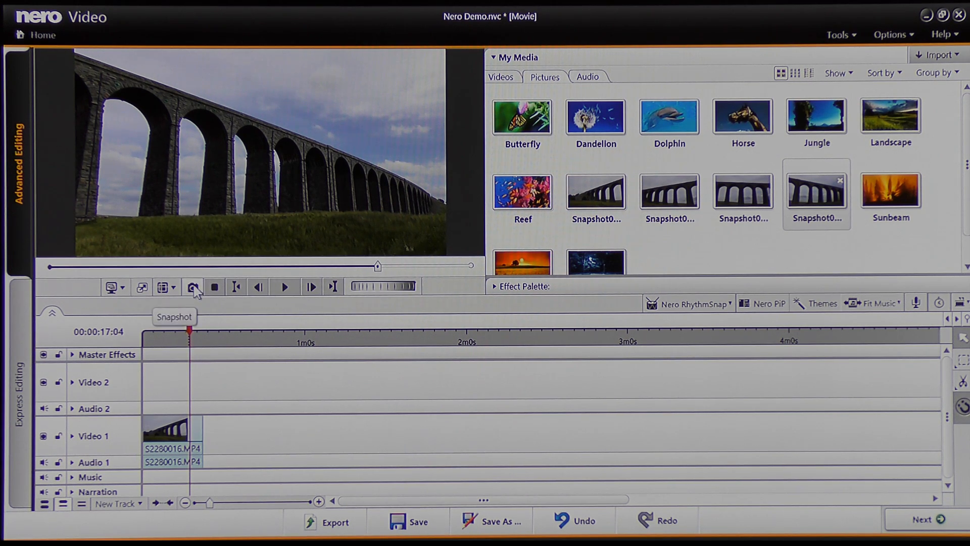
left_click(193, 286)
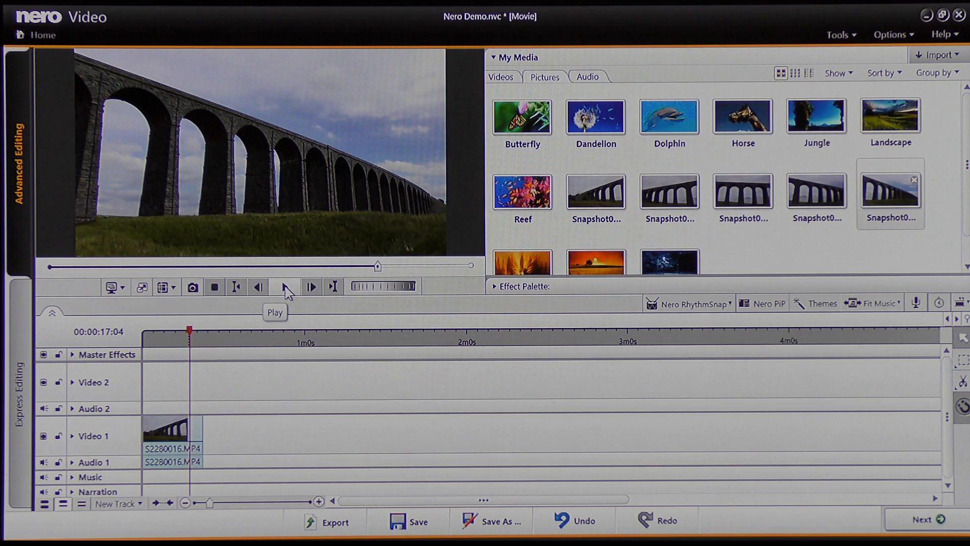
left_click(286, 286)
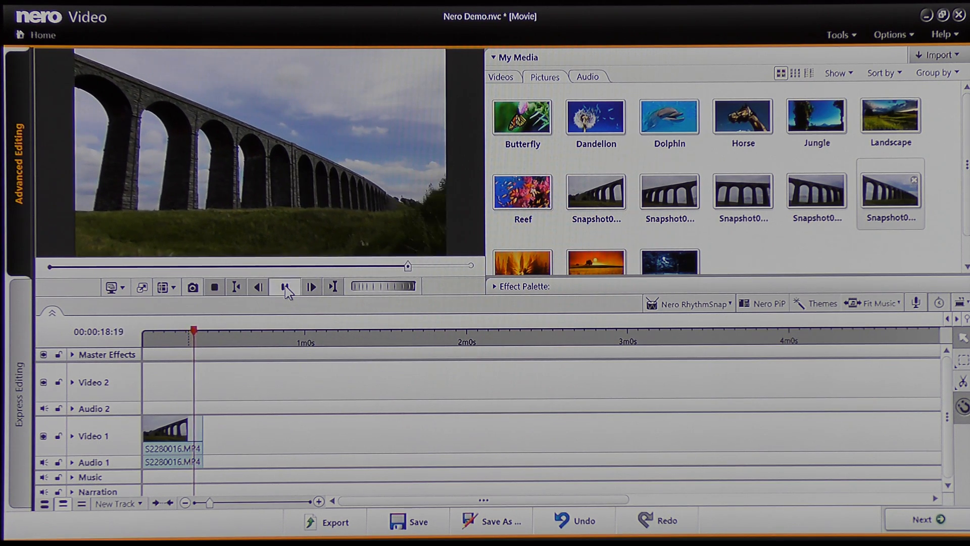
left_click(286, 286)
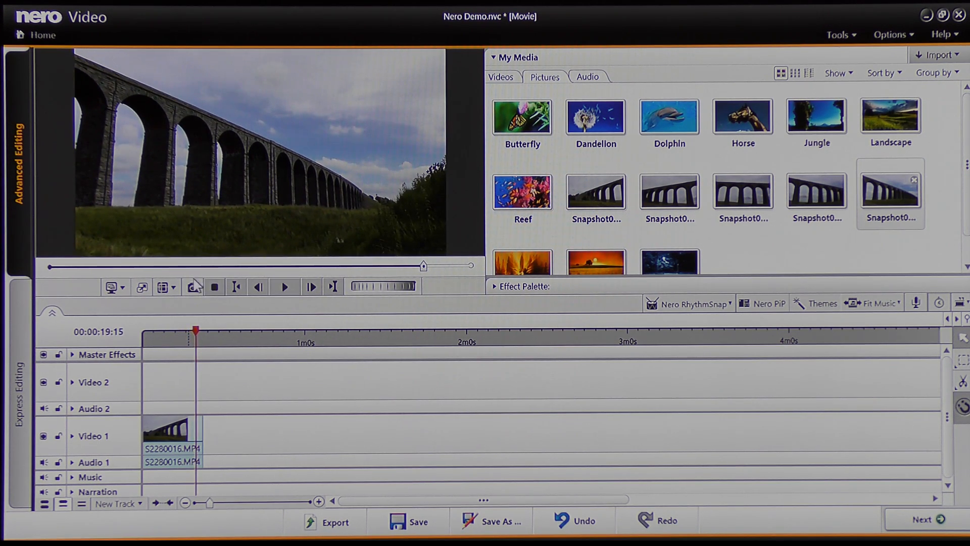
left_click(193, 287)
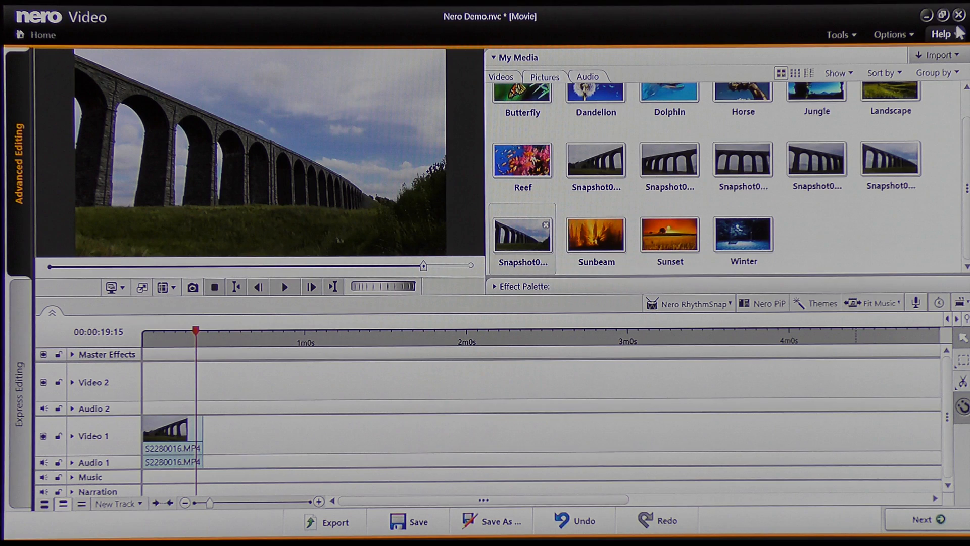
mouse_move(960, 14)
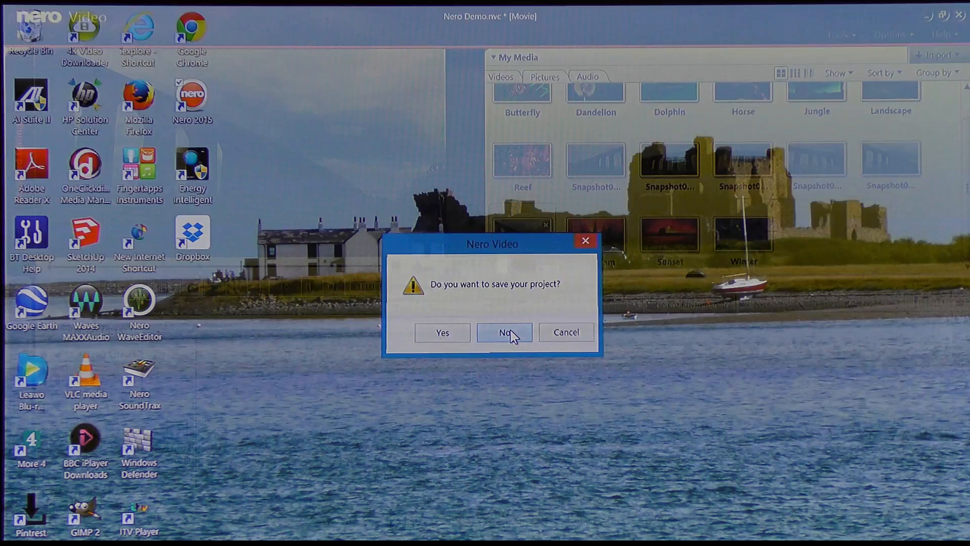
- Close Nero Video, choosing not to save the Nero Demo project
left_click(503, 333)
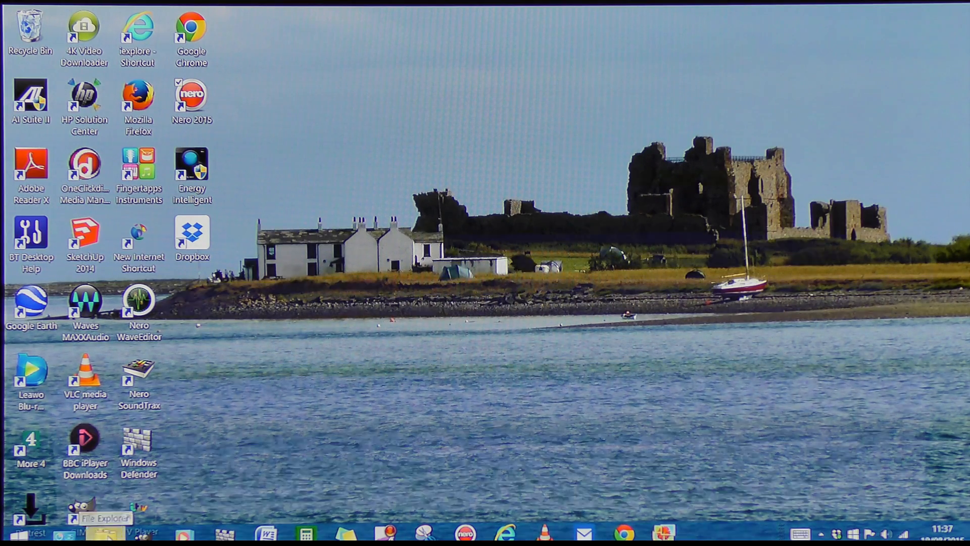
- Cut the six snapshots from Pictures and paste them into Data (D:) > NERO PAN
left_click(99, 533)
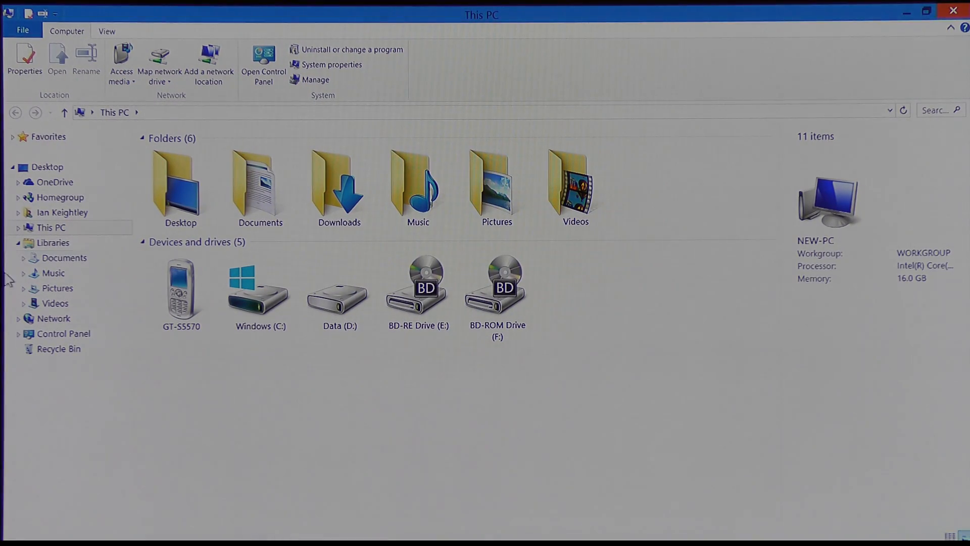
left_click(51, 227)
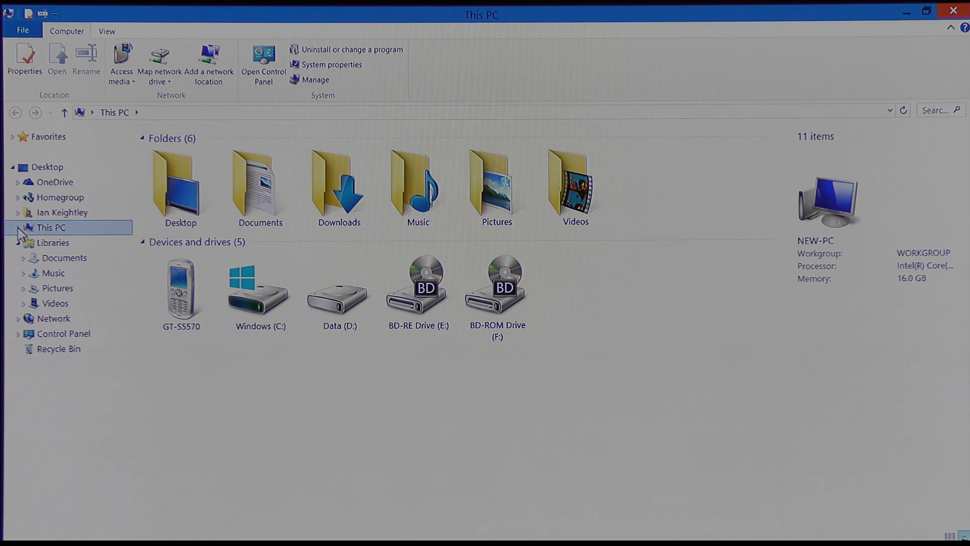
left_click(19, 227)
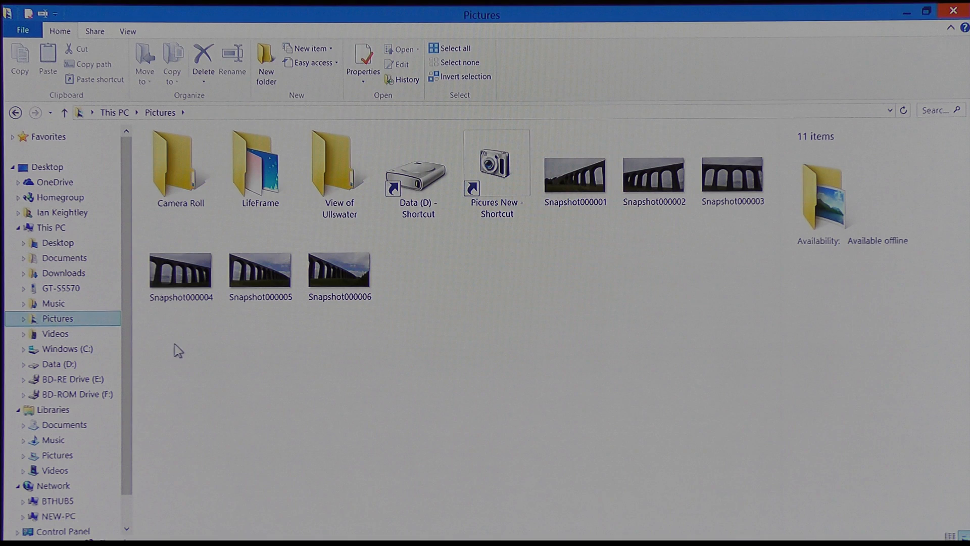
mouse_move(562, 230)
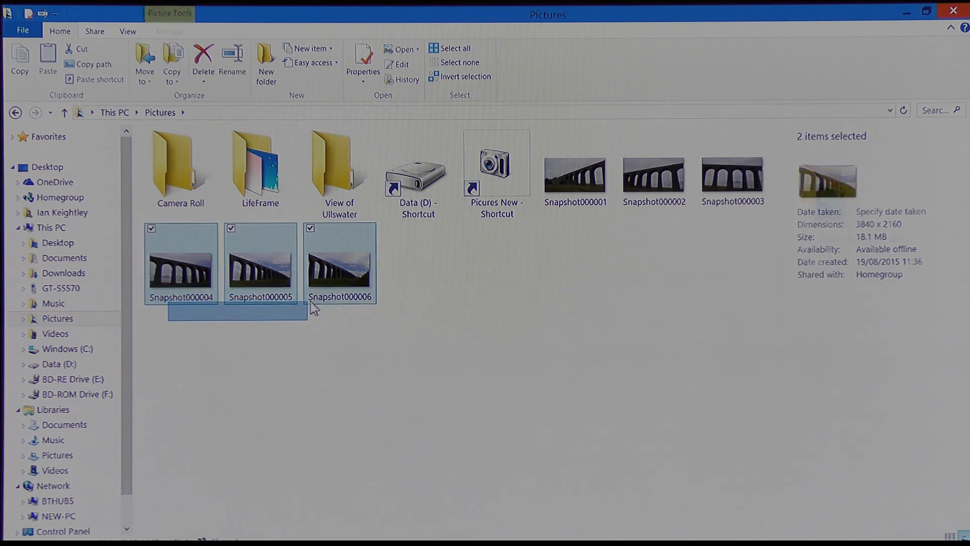
left_click(339, 259)
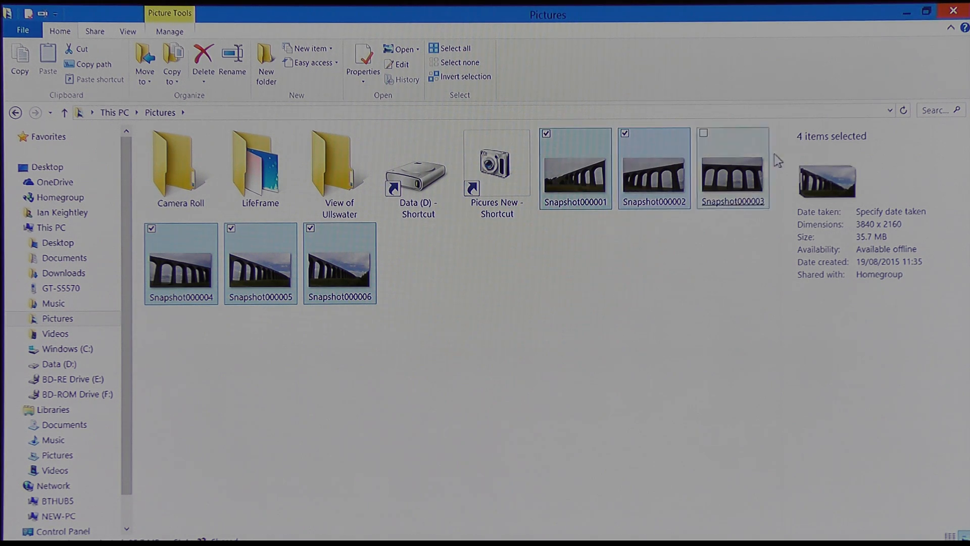
left_click(703, 134)
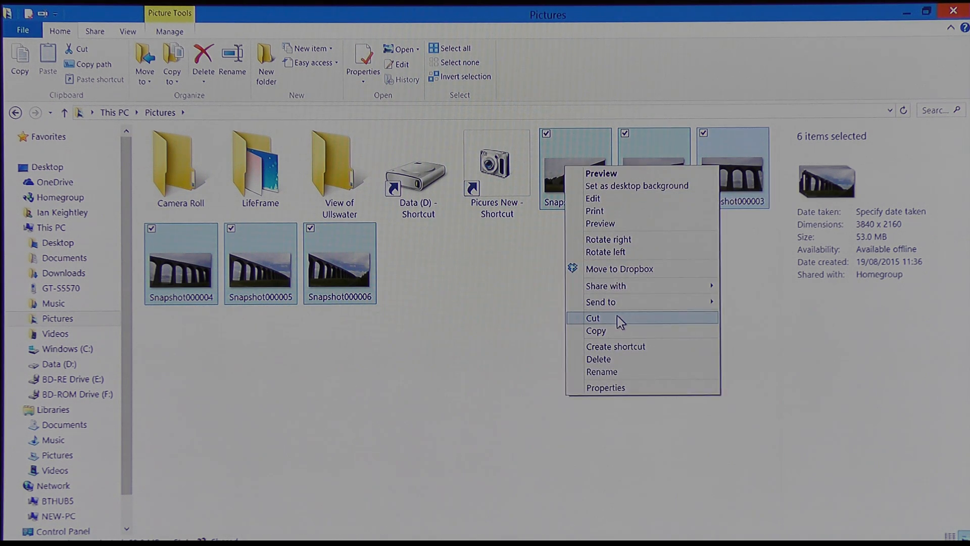
left_click(592, 317)
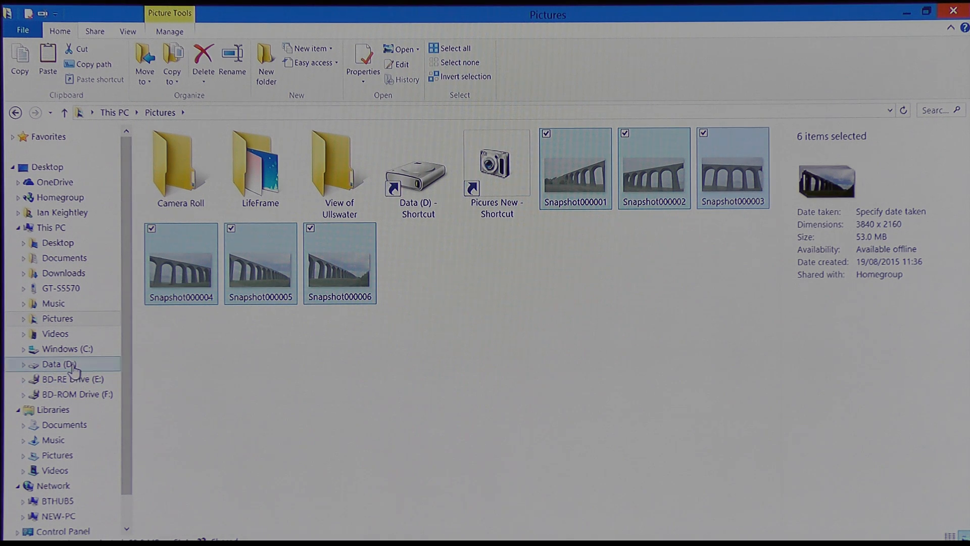
left_click(59, 364)
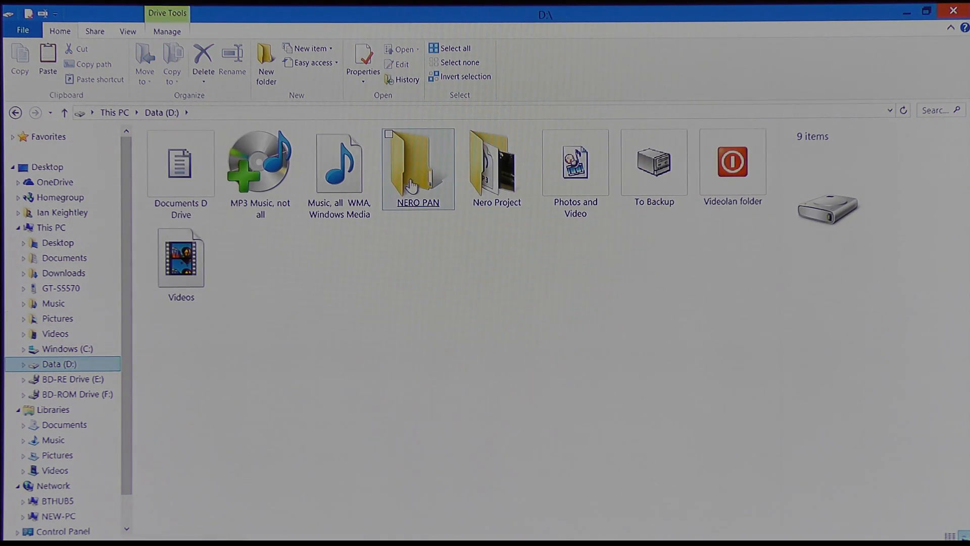
mouse_move(417, 170)
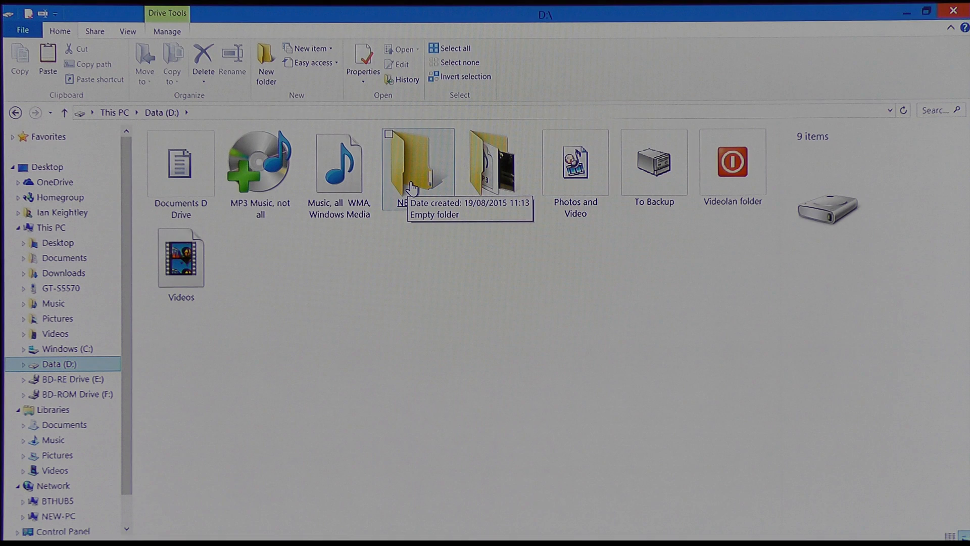
double_click(417, 161)
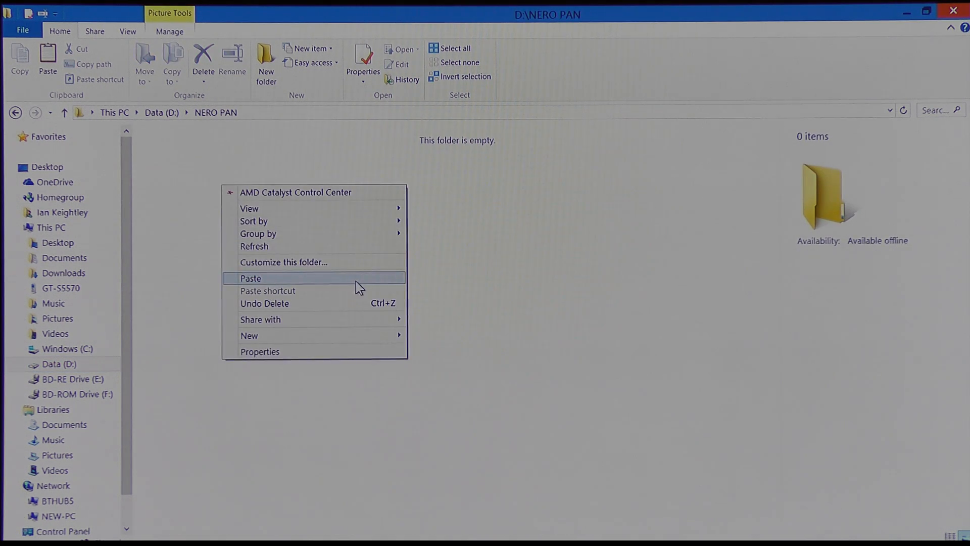
left_click(250, 278)
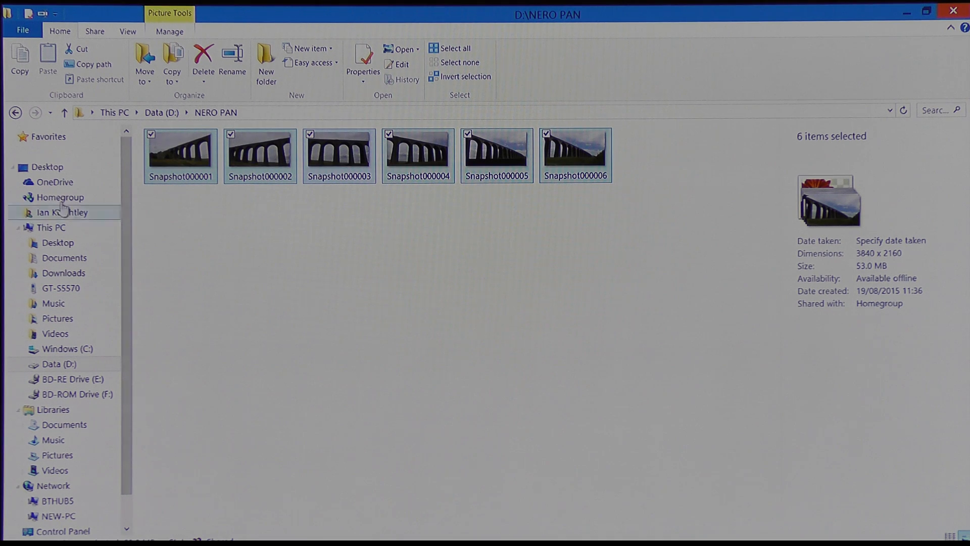
mouse_move(15, 112)
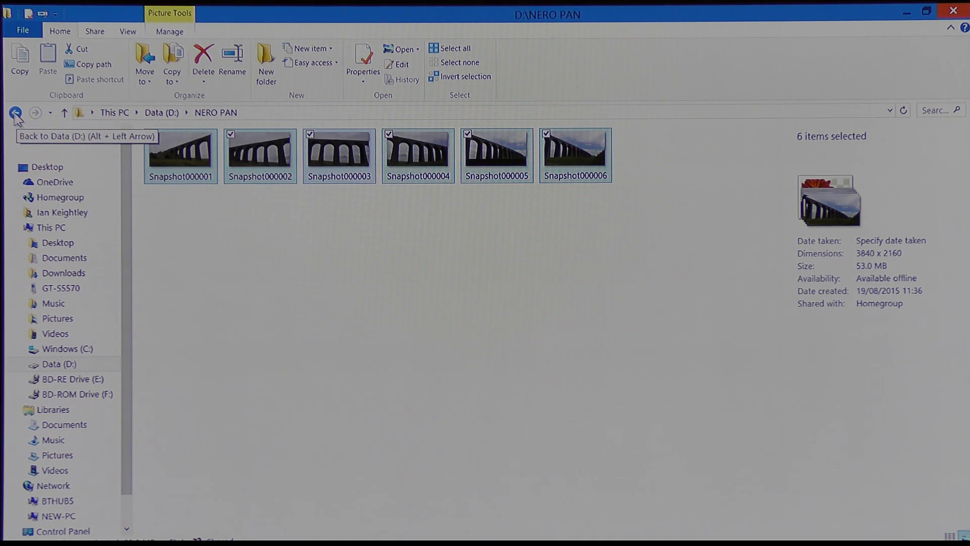
- Include NERO PAN in the Pictures library, dismiss the already-included notice, and close Explorer
left_click(14, 112)
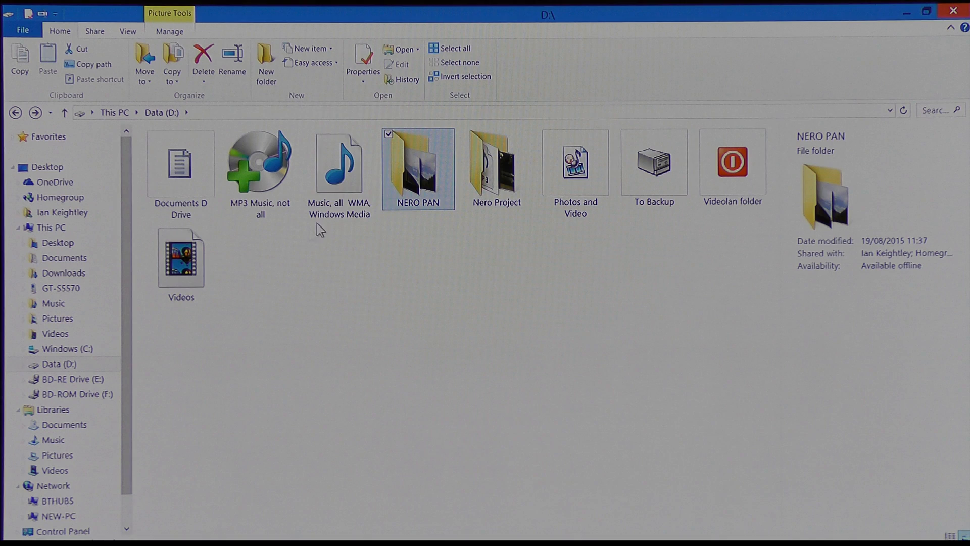
right_click(417, 167)
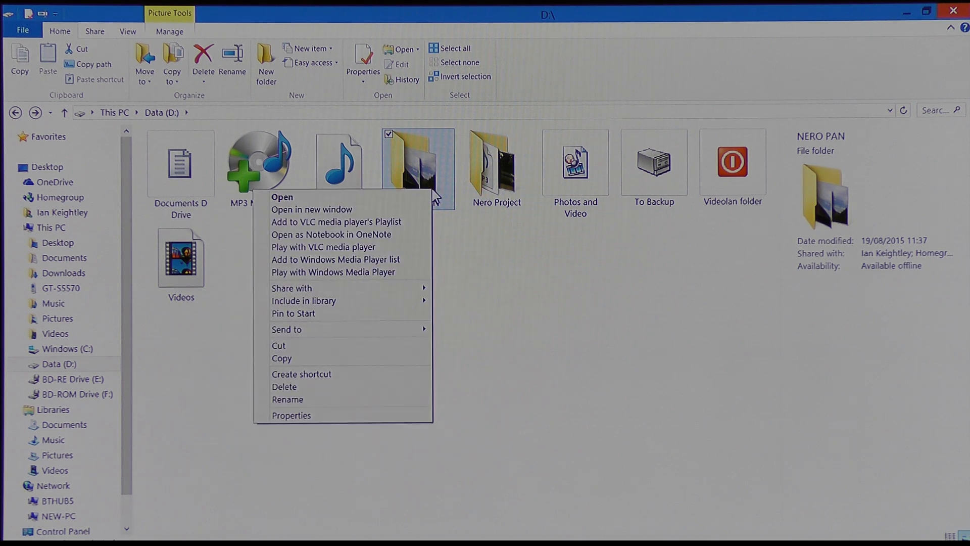
mouse_move(362, 259)
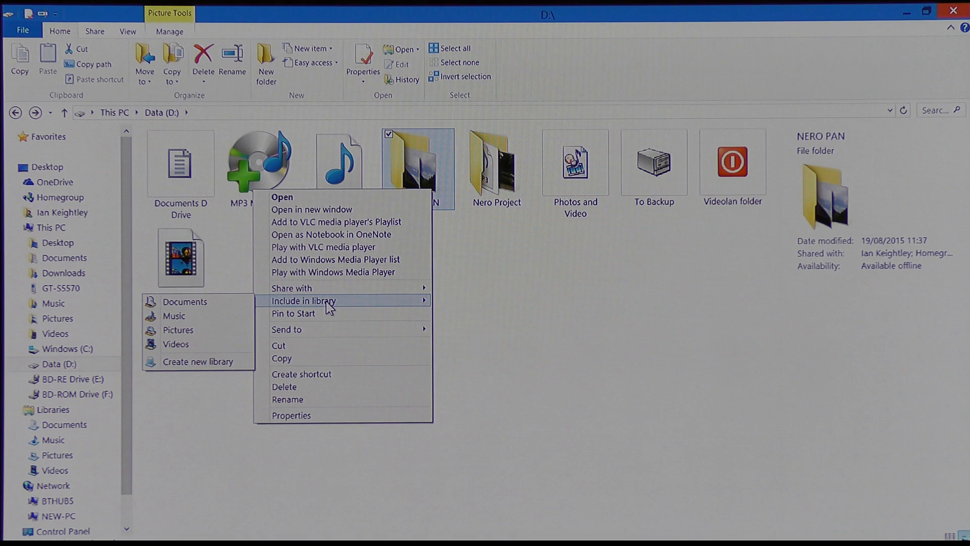
mouse_move(192, 341)
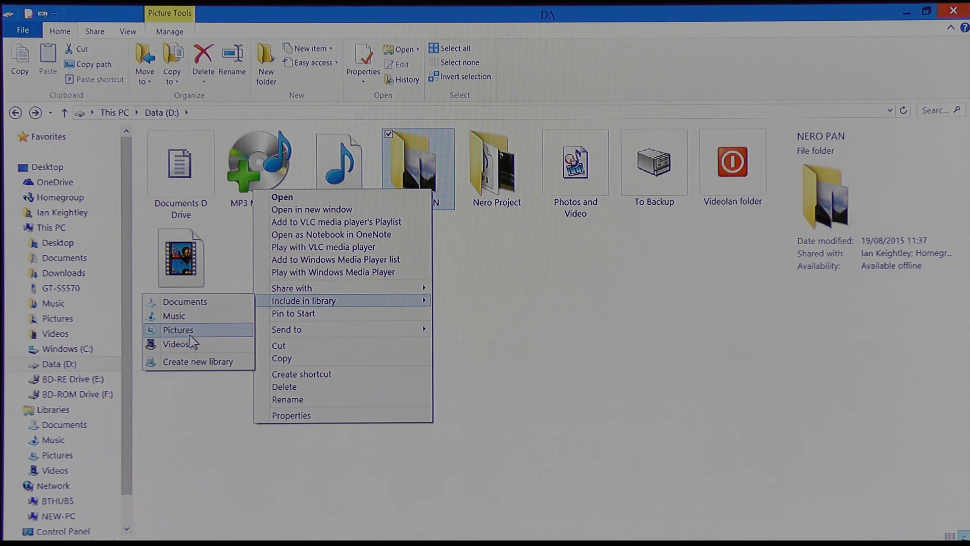
left_click(177, 329)
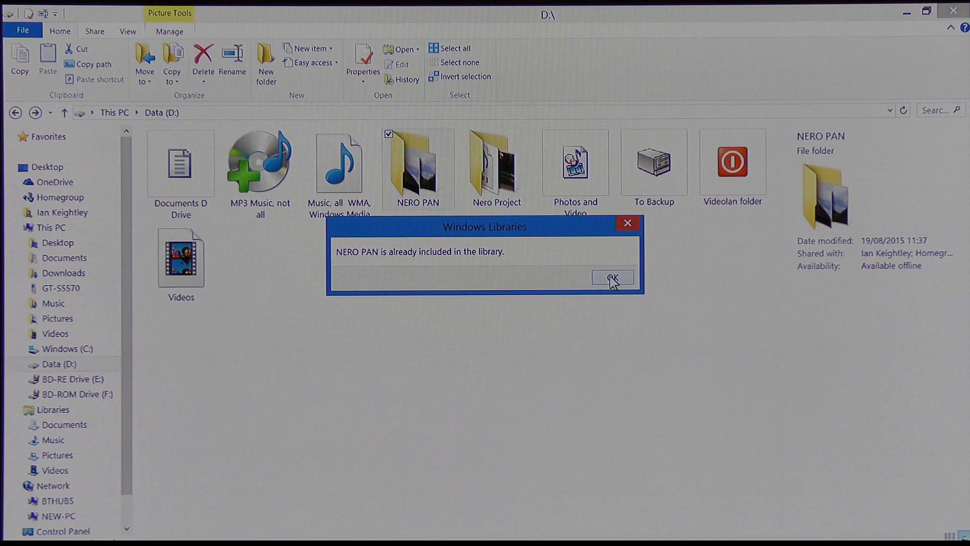
left_click(611, 277)
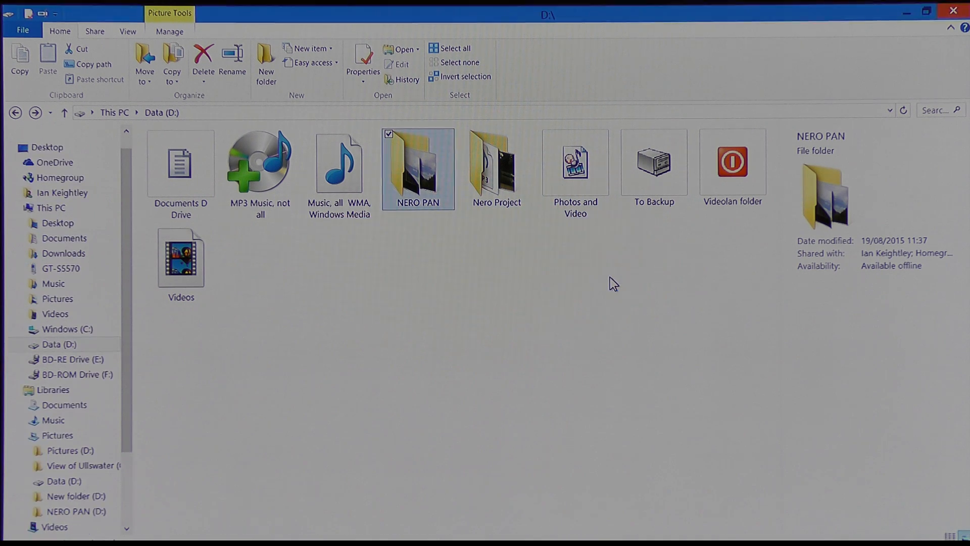
mouse_move(931, 150)
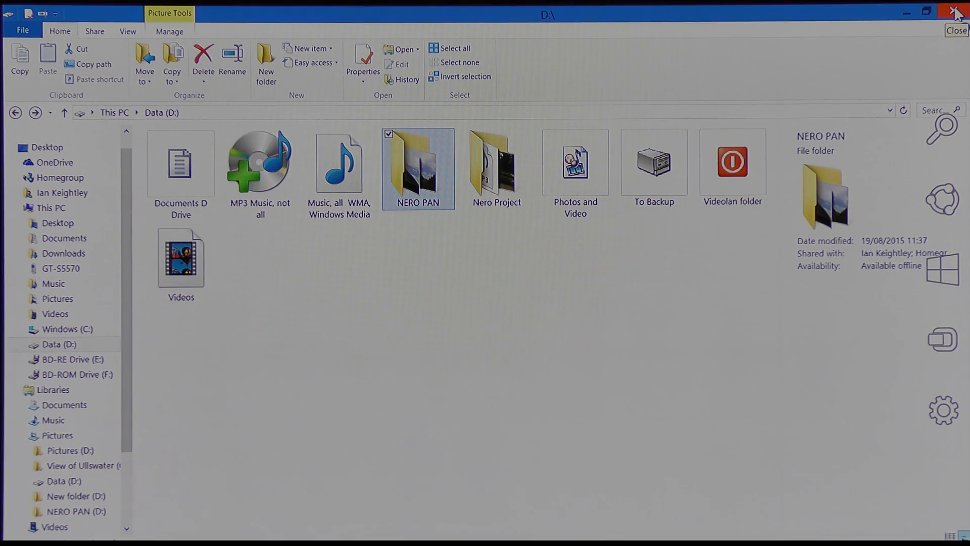
left_click(956, 11)
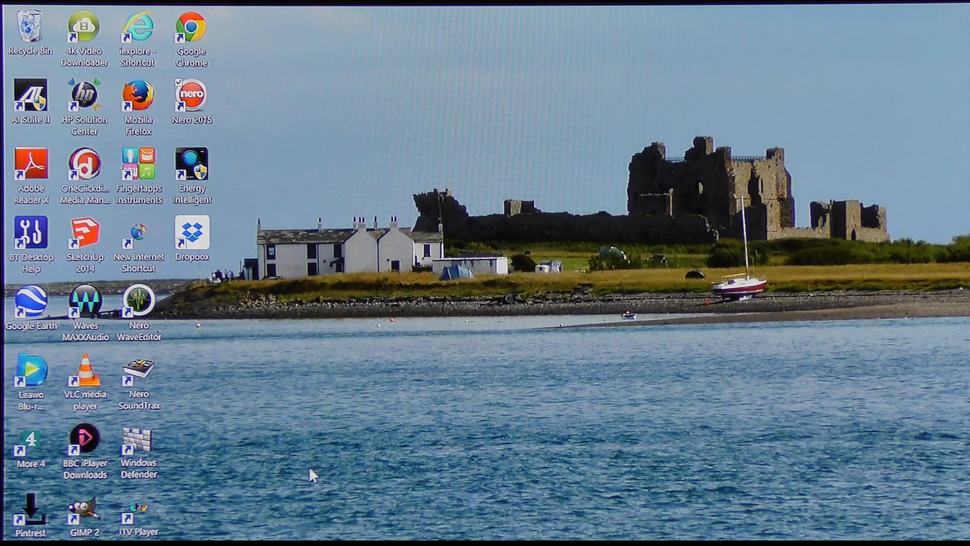
mouse_move(310, 473)
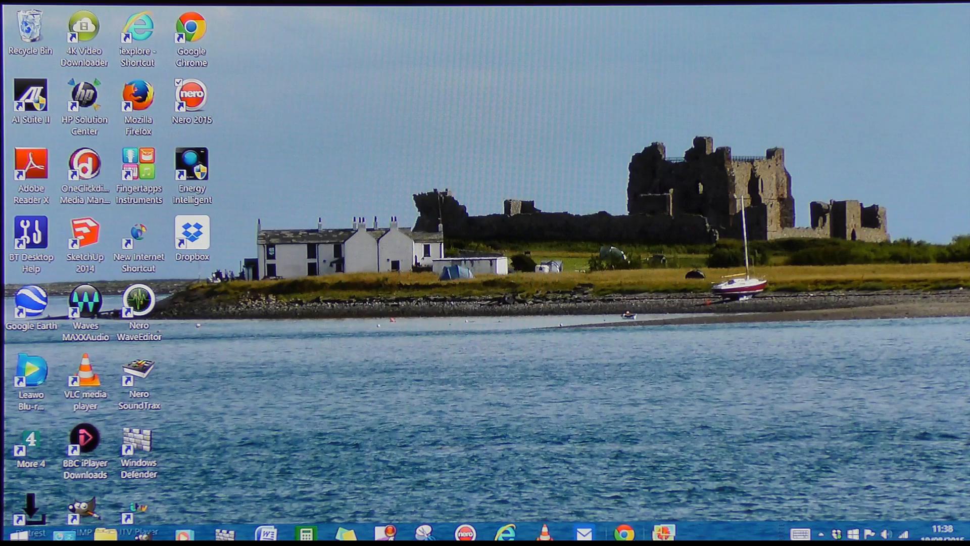
mouse_move(662, 533)
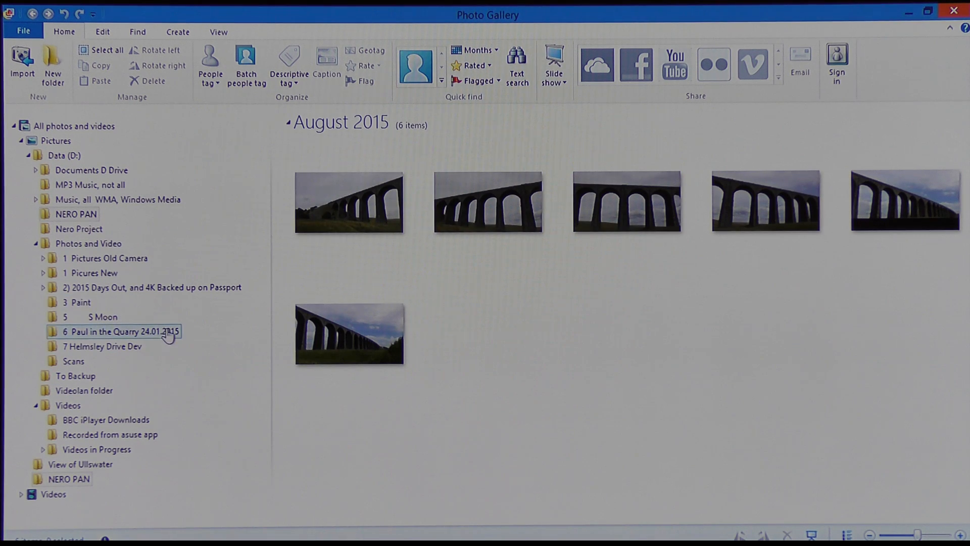
- Show the NERO PAN folder's viaduct photos in Photo Gallery and bring up the Create tools
left_click(76, 213)
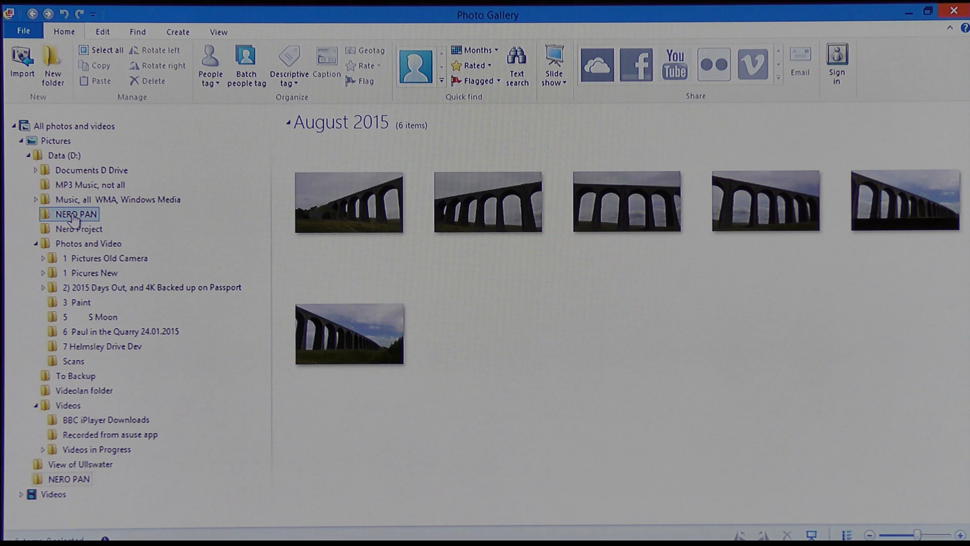
left_click(69, 478)
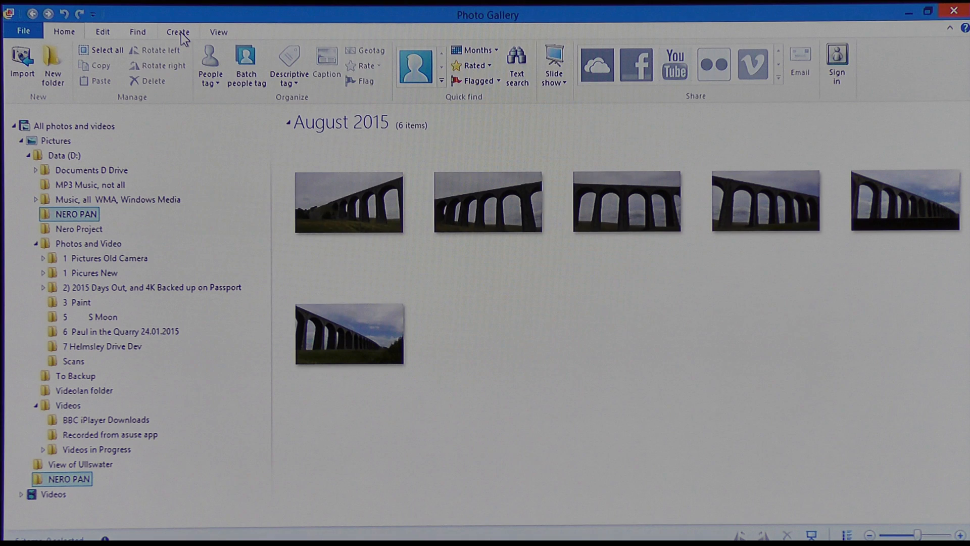
left_click(177, 32)
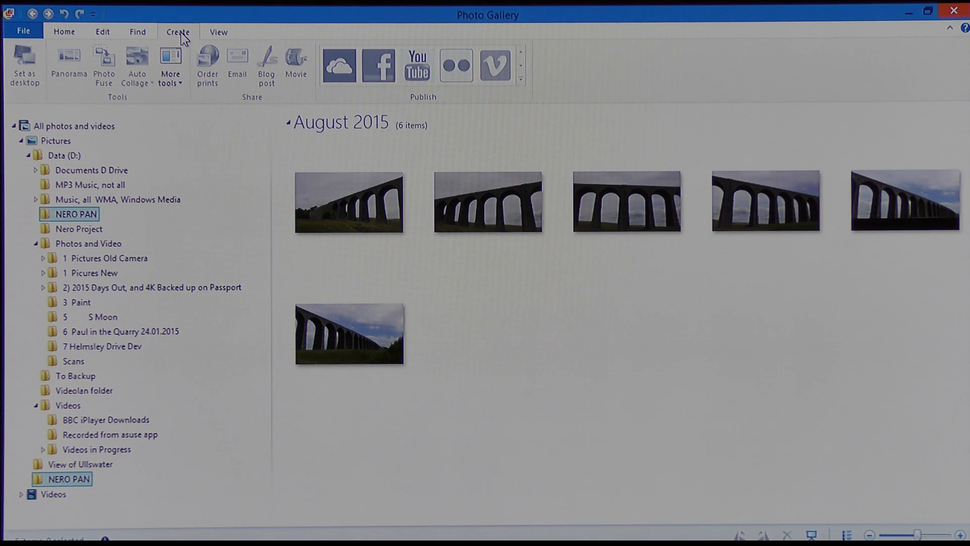
- Select all six viaduct photos and stitch them with Panorama
left_click(77, 126)
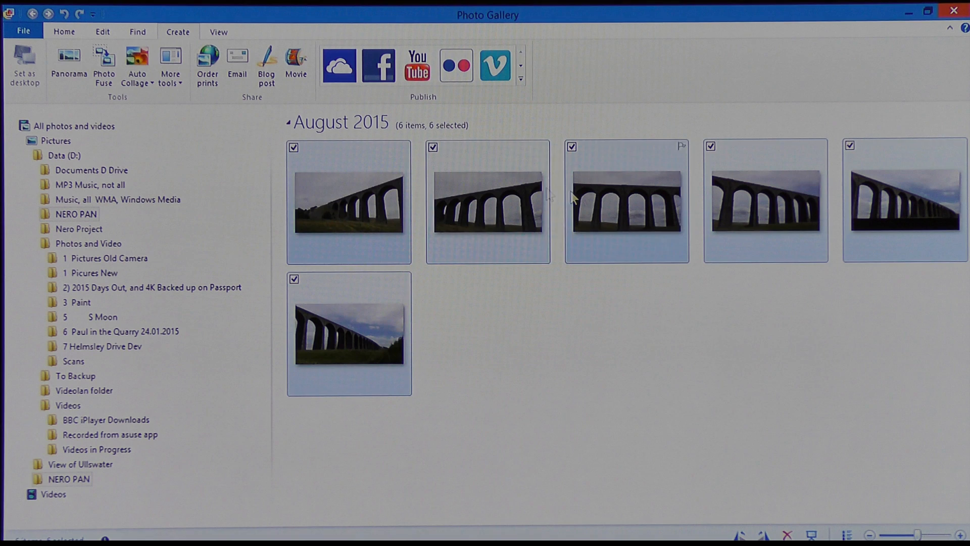
mouse_move(69, 58)
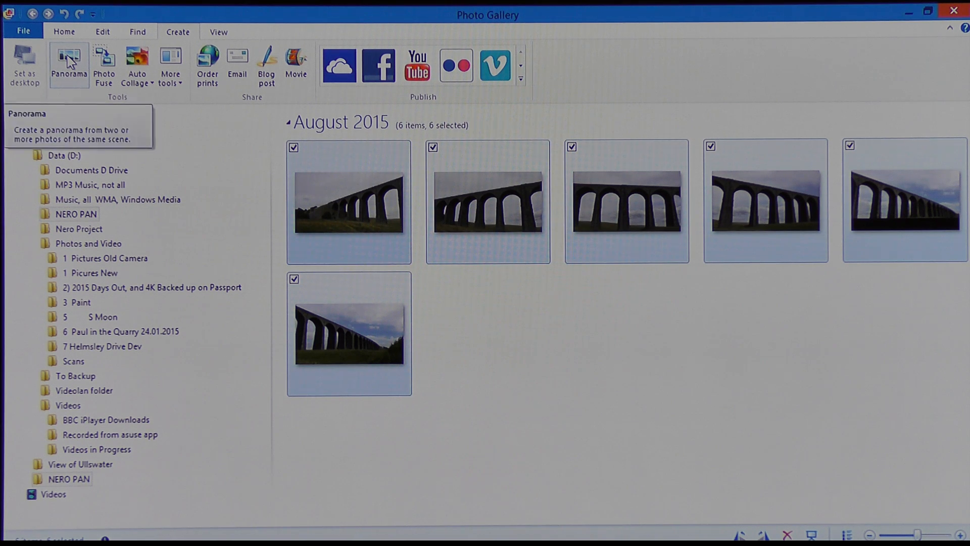
left_click(69, 62)
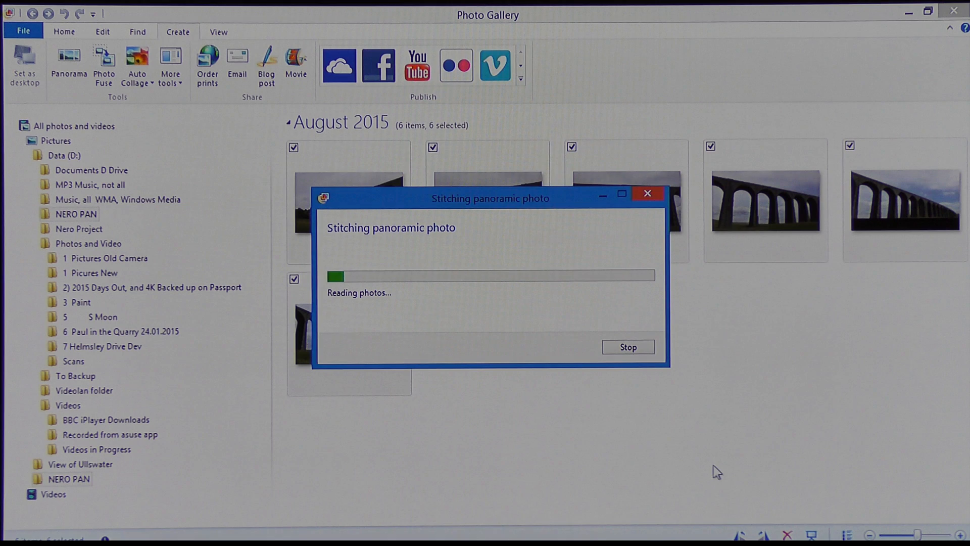
mouse_move(703, 474)
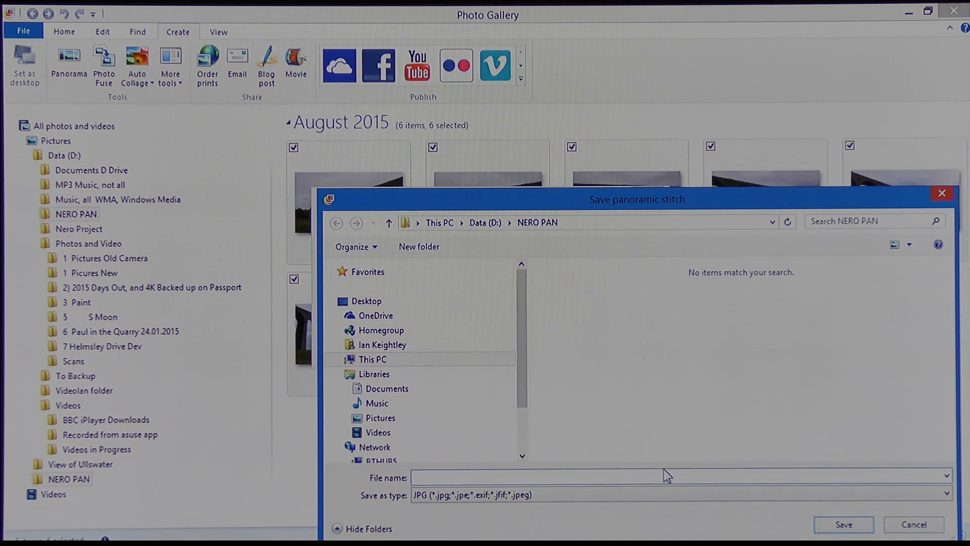
- Save the stitched panorama as 'Nero 1' on Data (D:)
type("Ner")
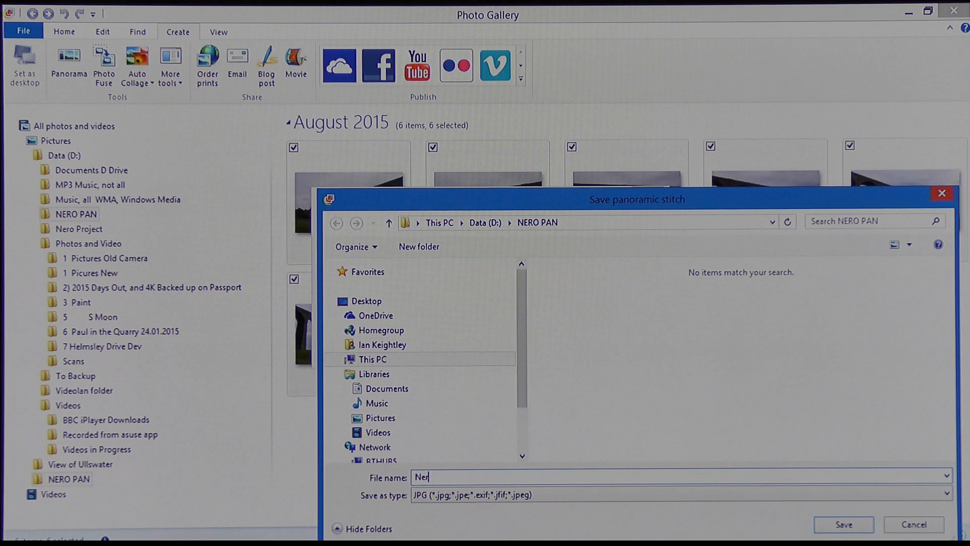
type("ro 1")
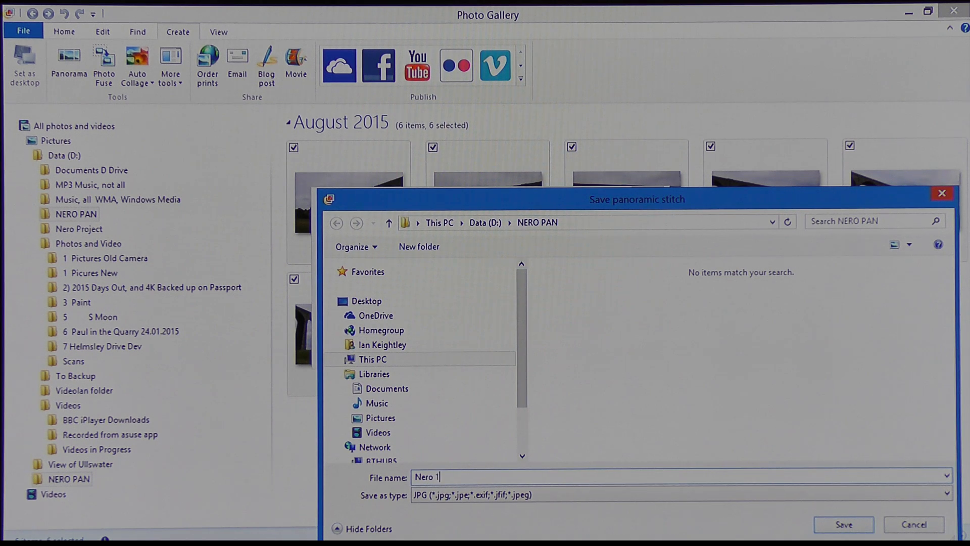
mouse_move(769, 518)
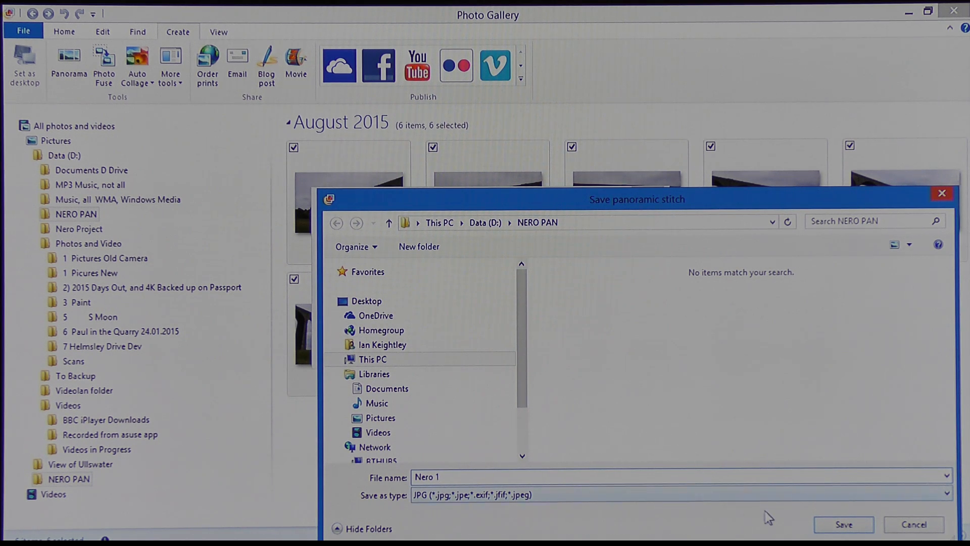
left_click(372, 359)
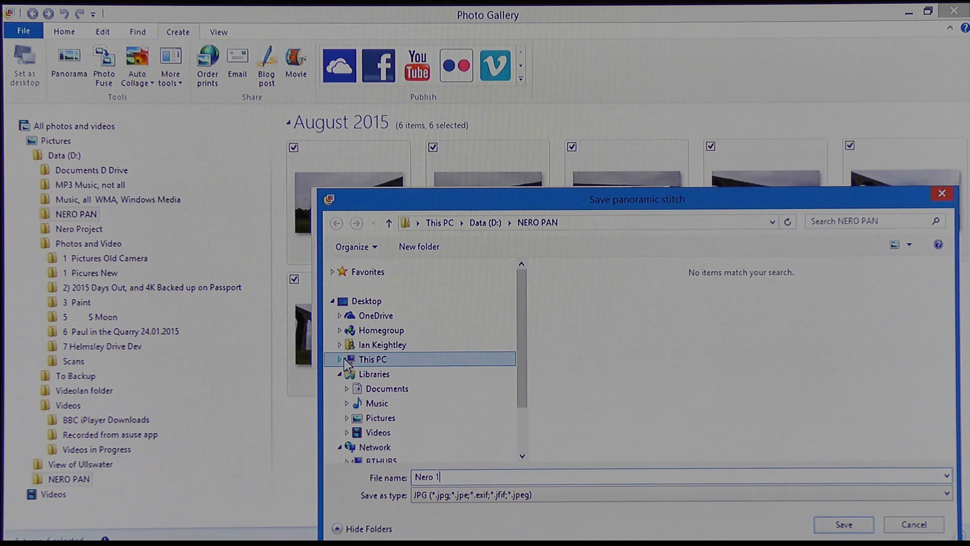
left_click(340, 359)
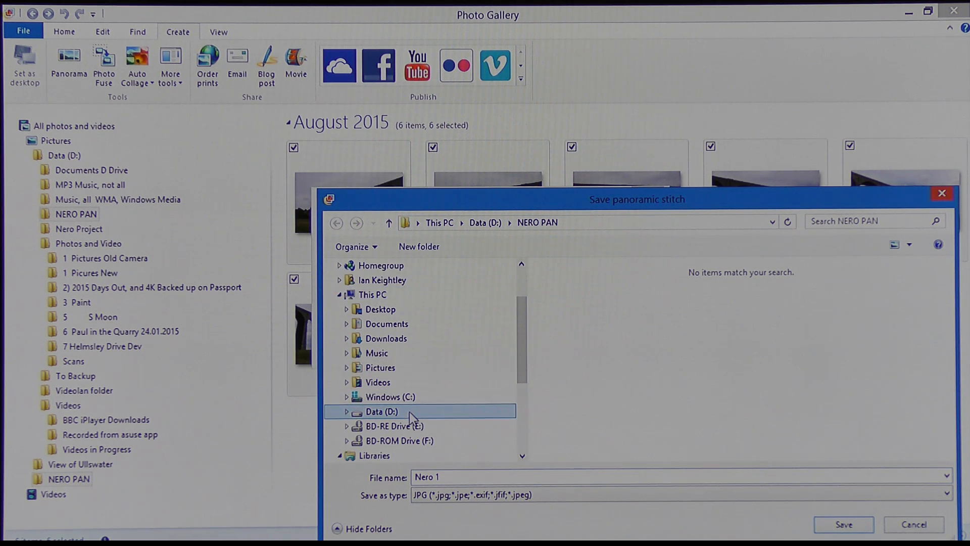
left_click(380, 411)
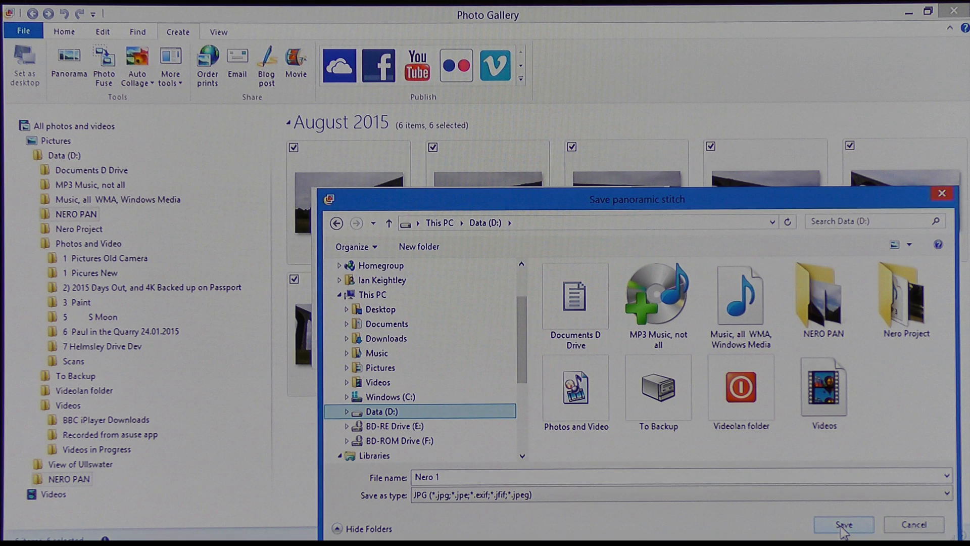
left_click(843, 523)
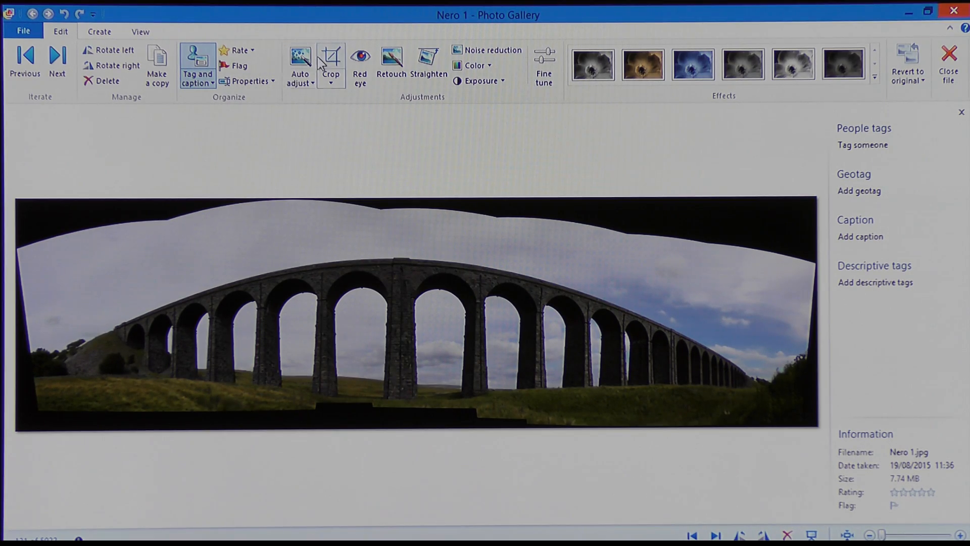
- Crop the black ragged borders off the Nero 1 panorama, then close Photo Gallery
left_click(330, 59)
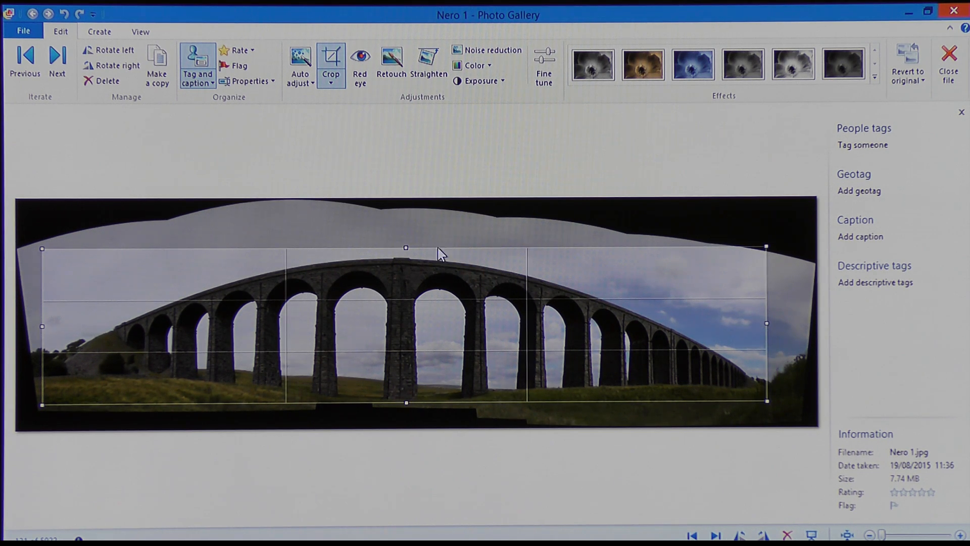
mouse_move(769, 336)
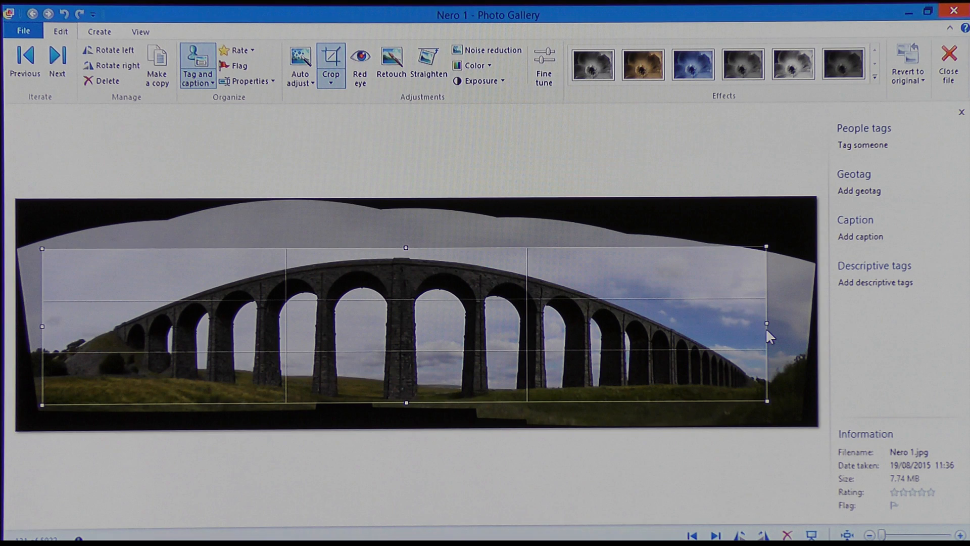
mouse_move(768, 333)
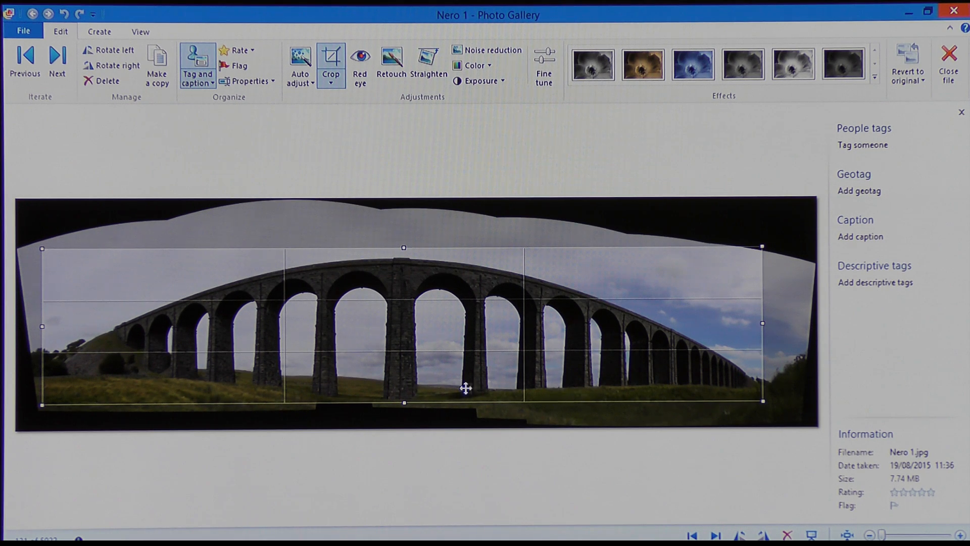
mouse_move(404, 250)
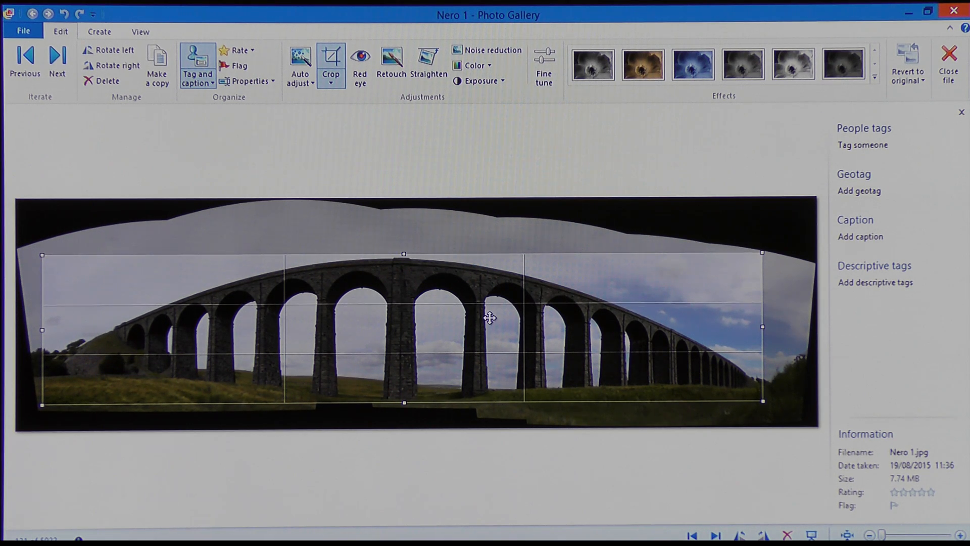
mouse_move(329, 62)
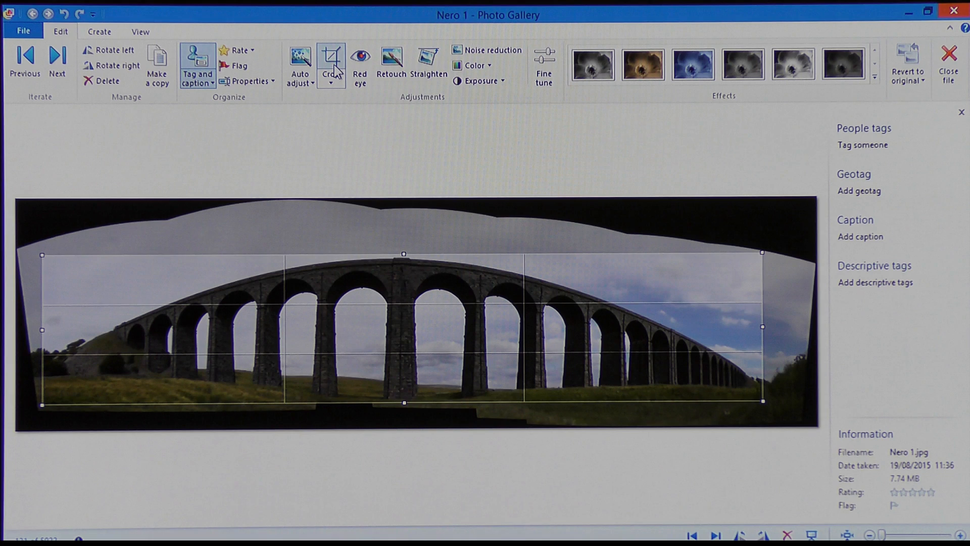
left_click(331, 62)
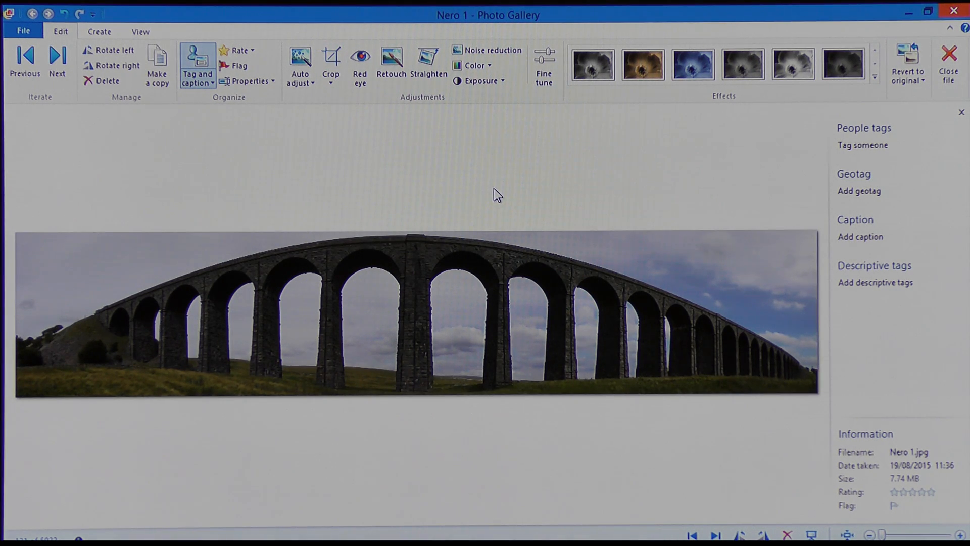
mouse_move(662, 262)
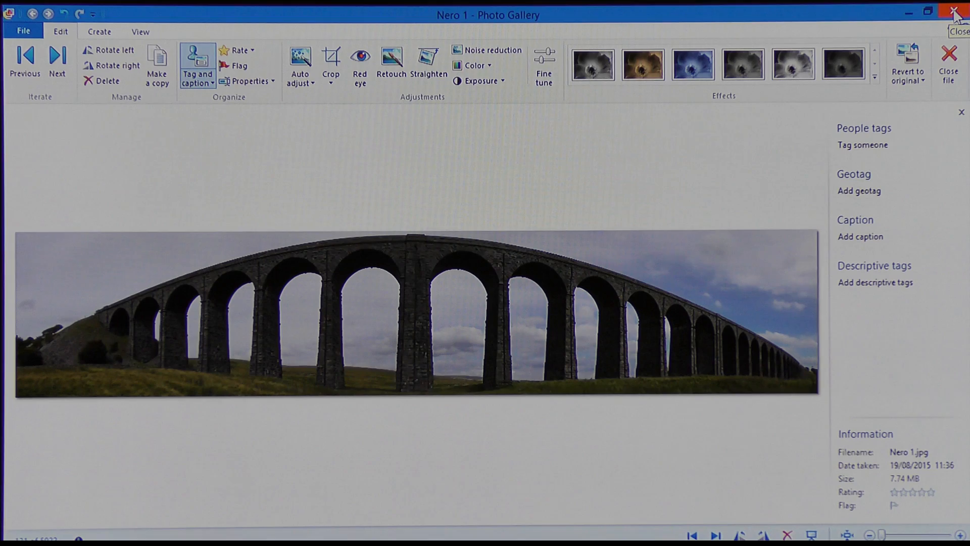
left_click(959, 11)
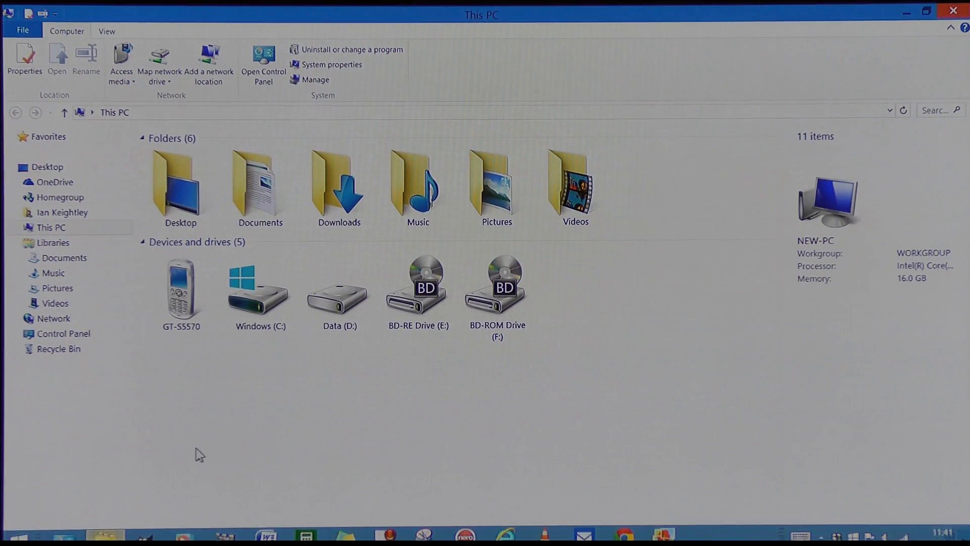
mouse_move(338, 291)
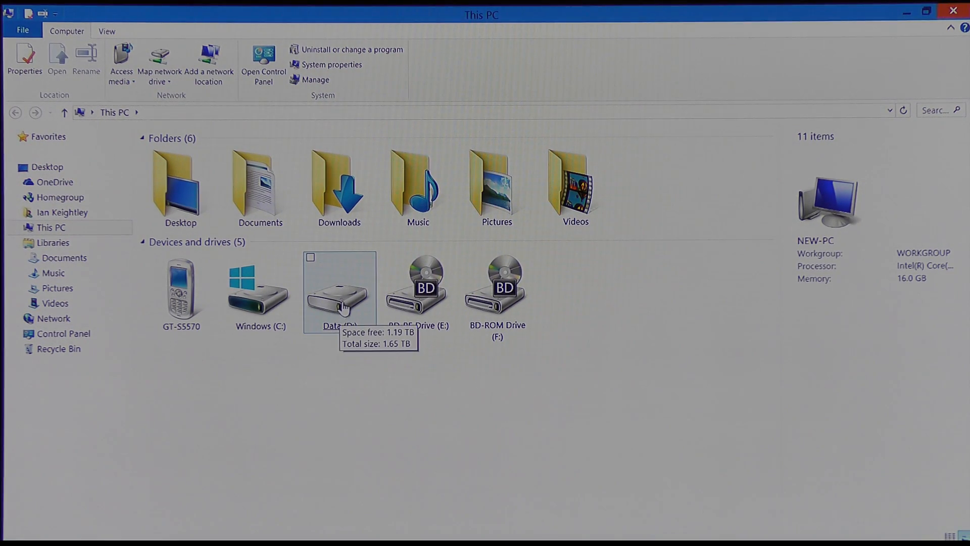
- Open the Data (D:) drive in This PC to find the saved viaduct panorama
double_click(339, 284)
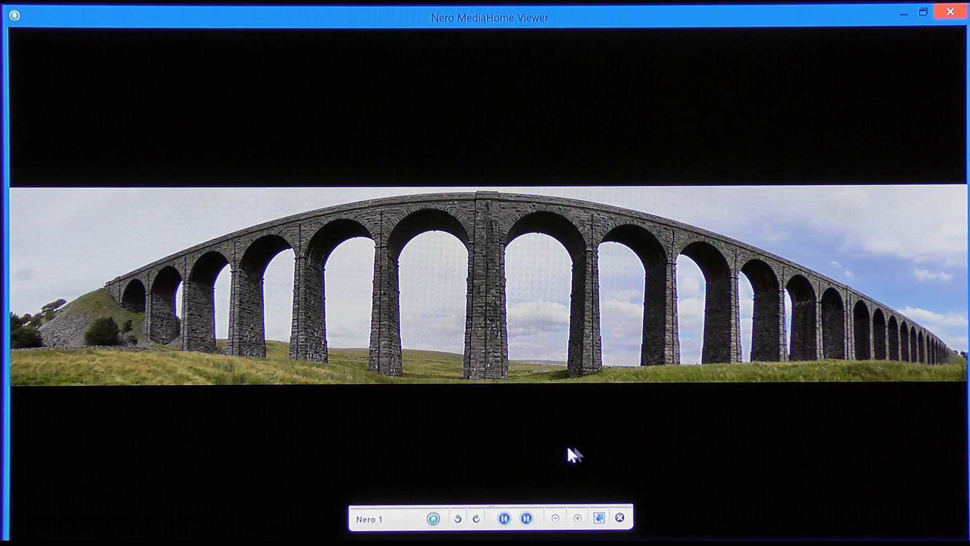
mouse_move(630, 451)
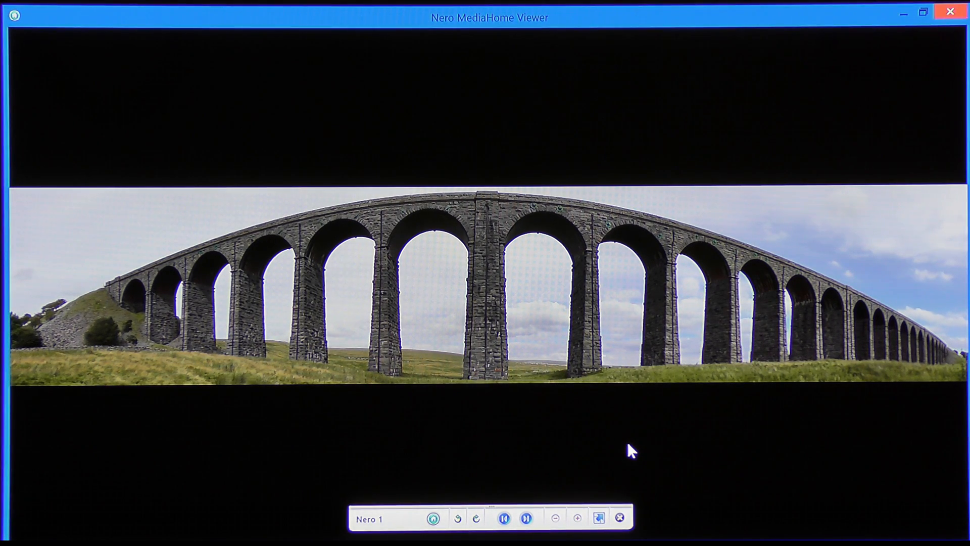
mouse_move(622, 453)
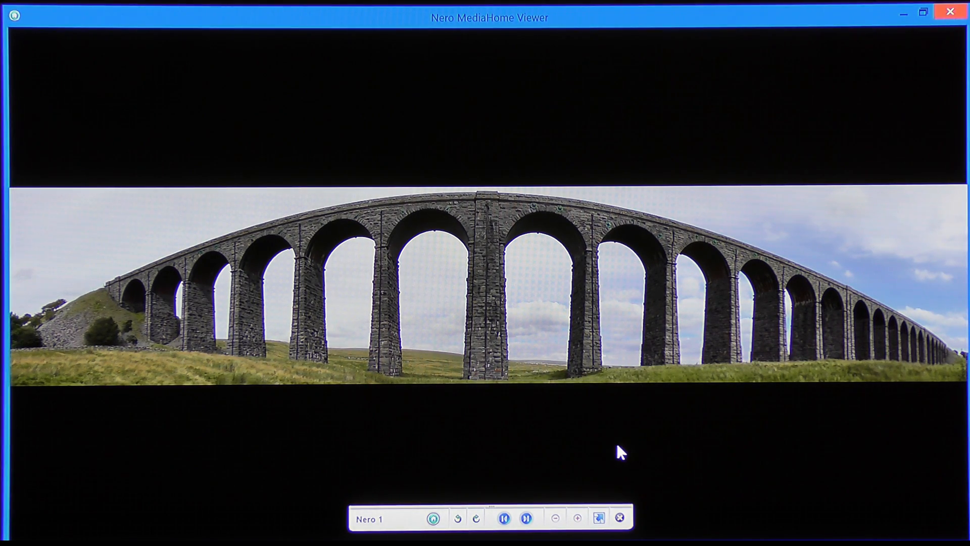
mouse_move(398, 447)
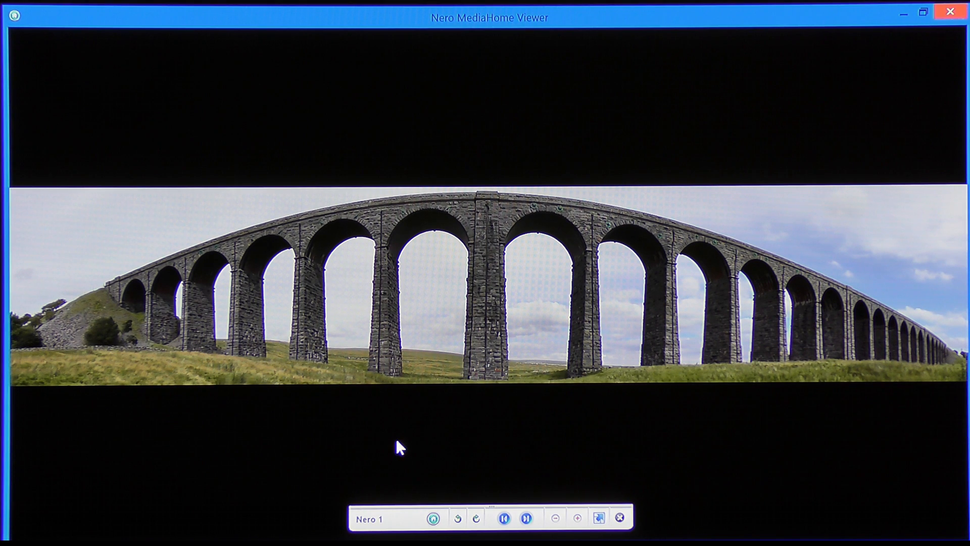
mouse_move(398, 443)
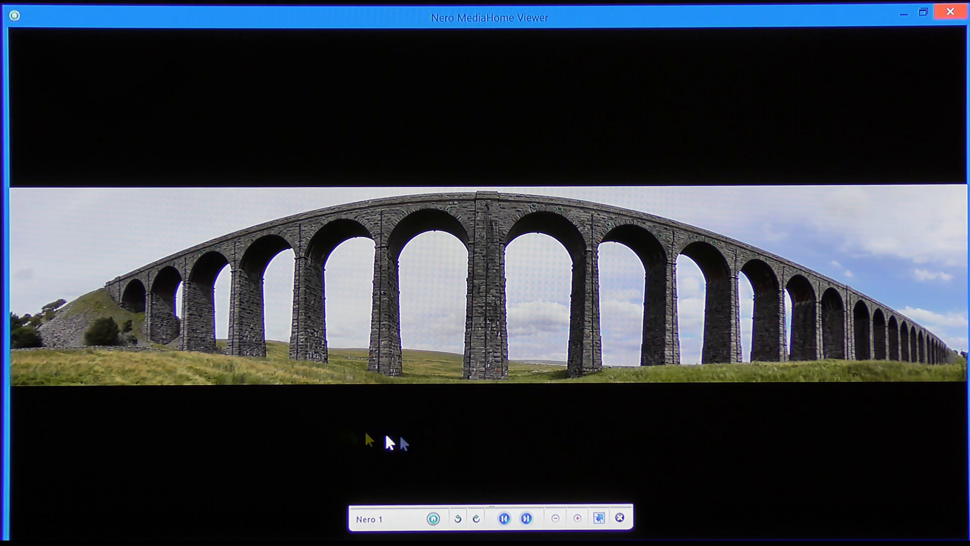
mouse_move(483, 449)
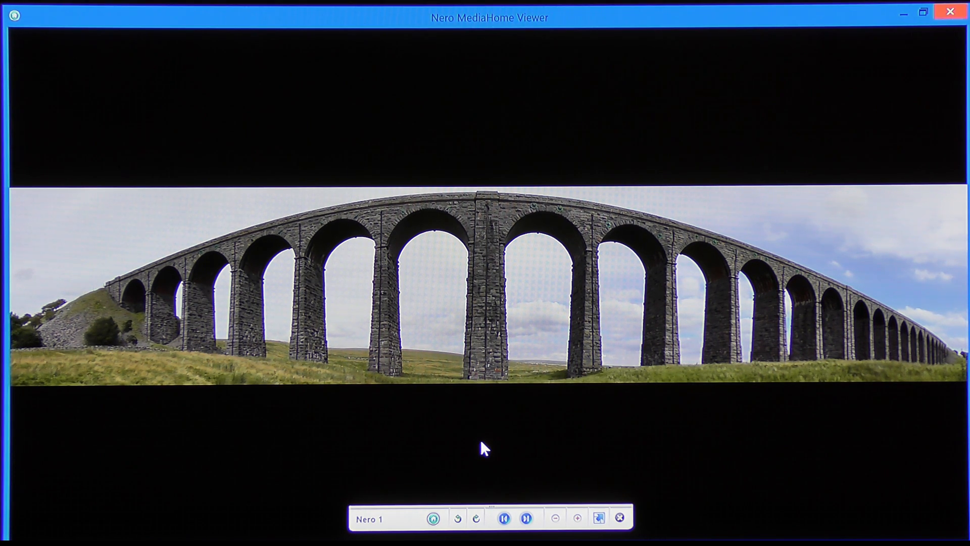